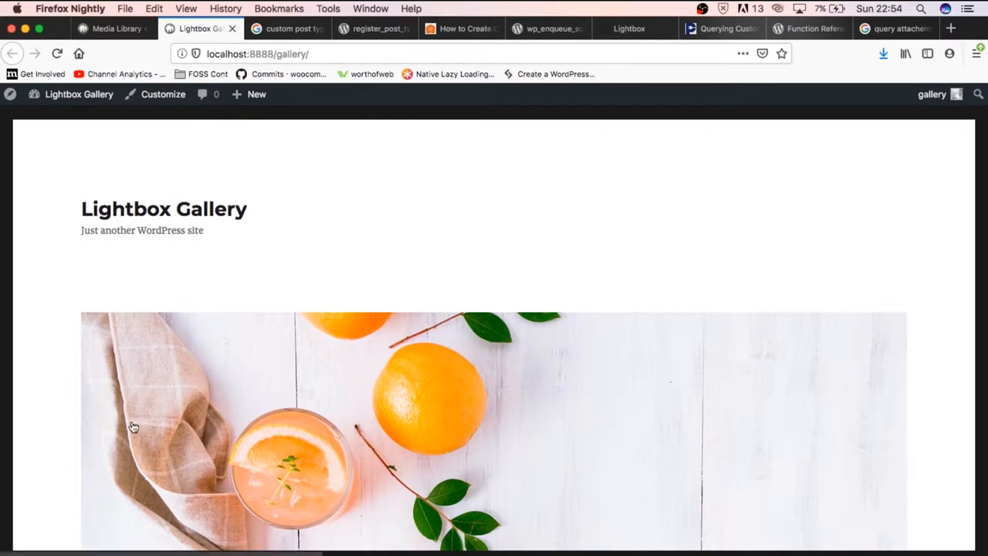
# Launch the Customizer for the Lightbox Gallery site from the admin toolbar.
pyautogui.click(164, 94)
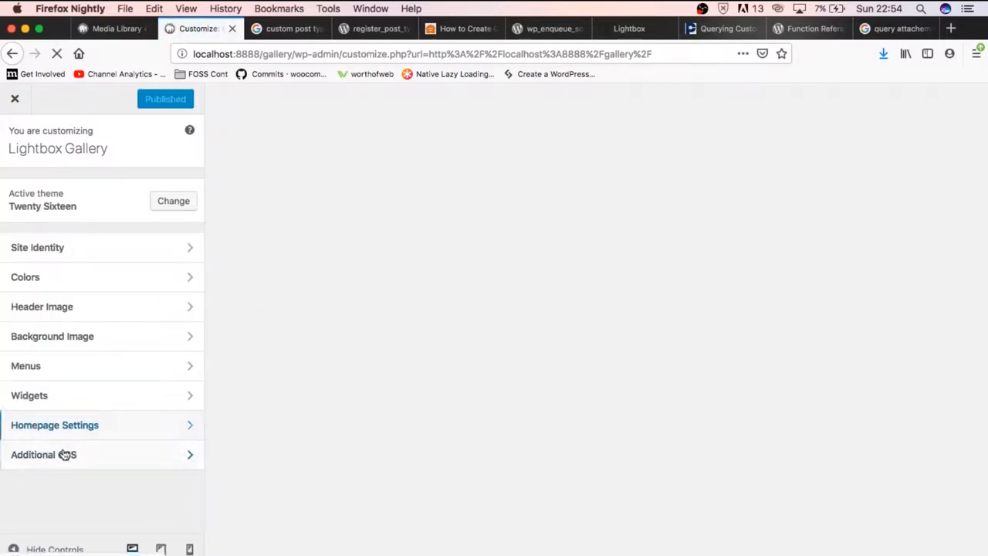
# In Additional CSS, start a .gallery-grid rule with display: grid.
pyautogui.click(44, 454)
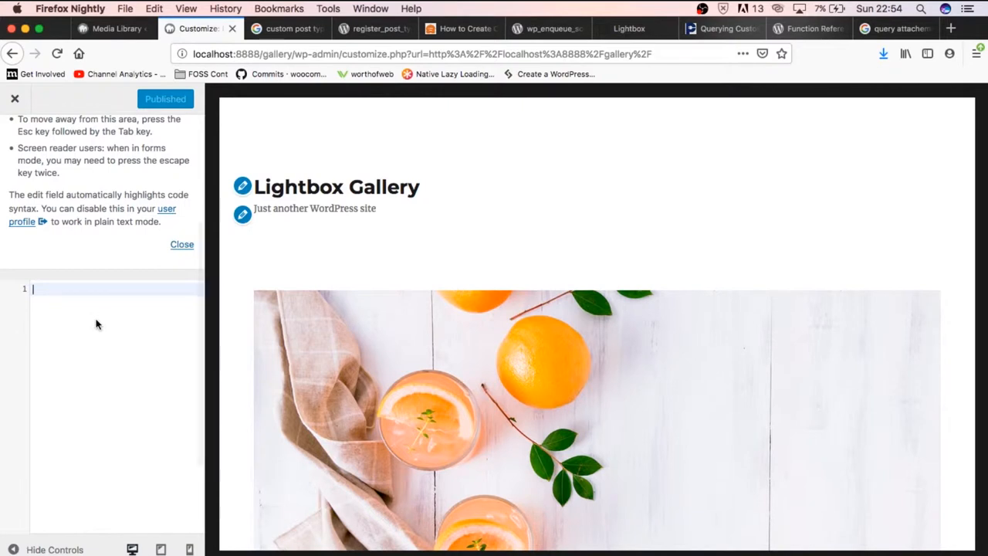
pyautogui.write('.gallery')
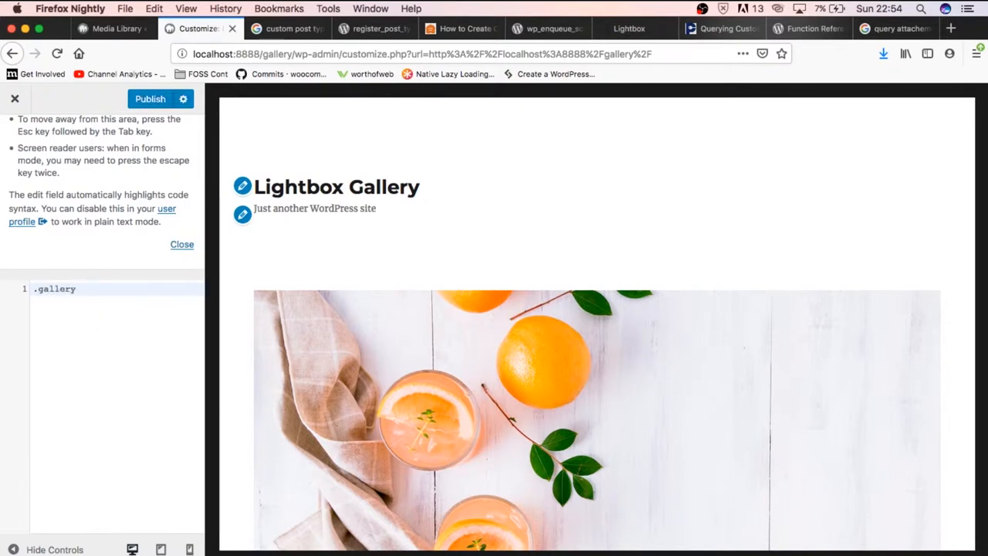
pyautogui.write('-grid {}')
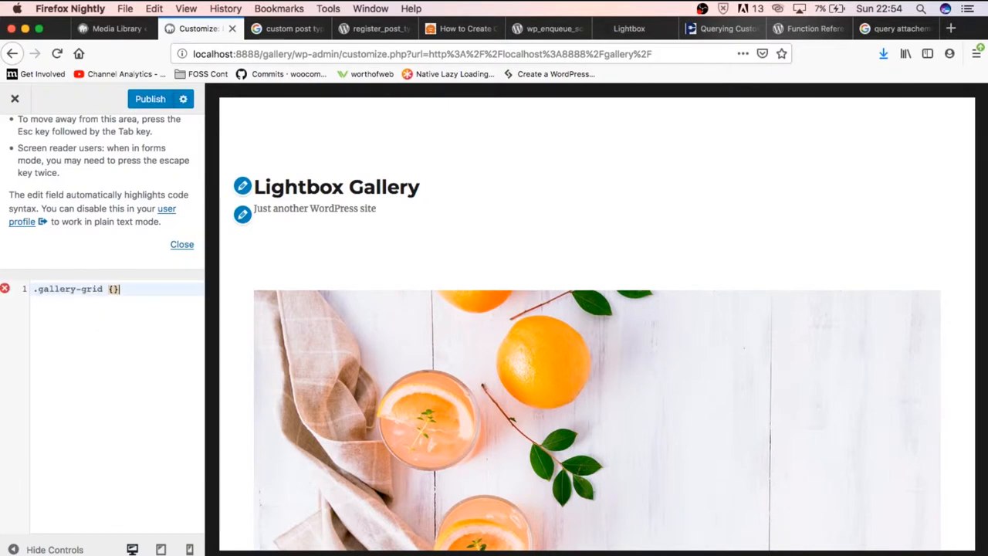
pyautogui.write('dispa')
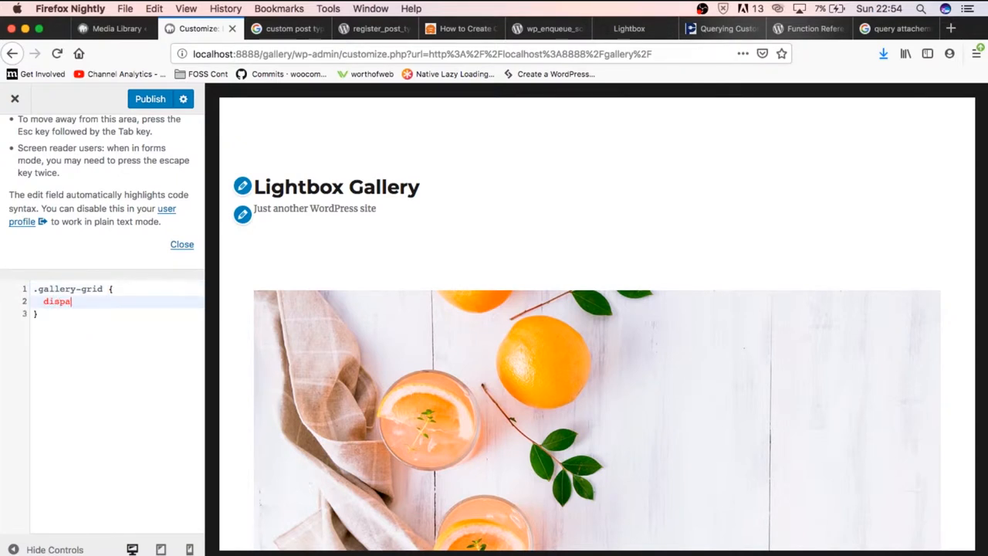
pyautogui.write('lay: gr')
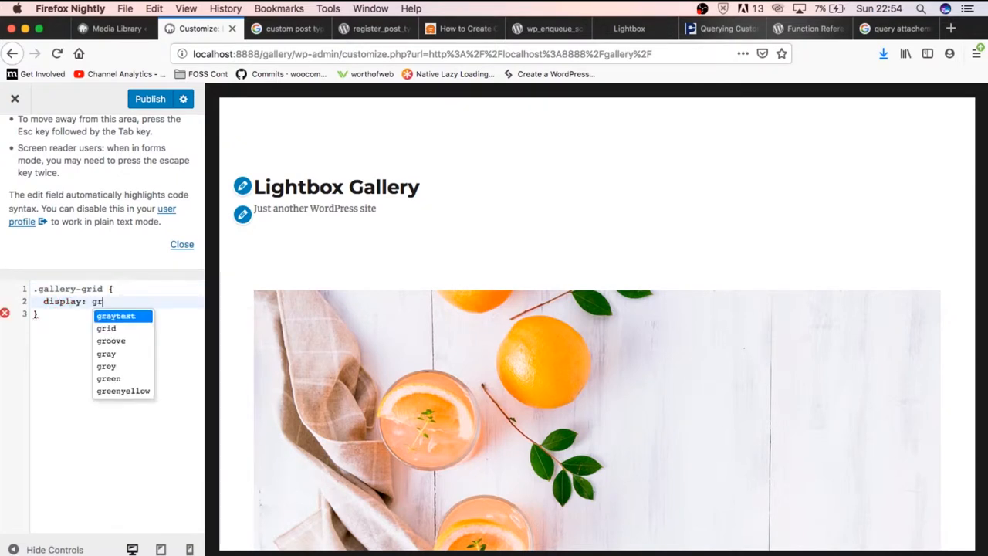
pyautogui.click(105, 328)
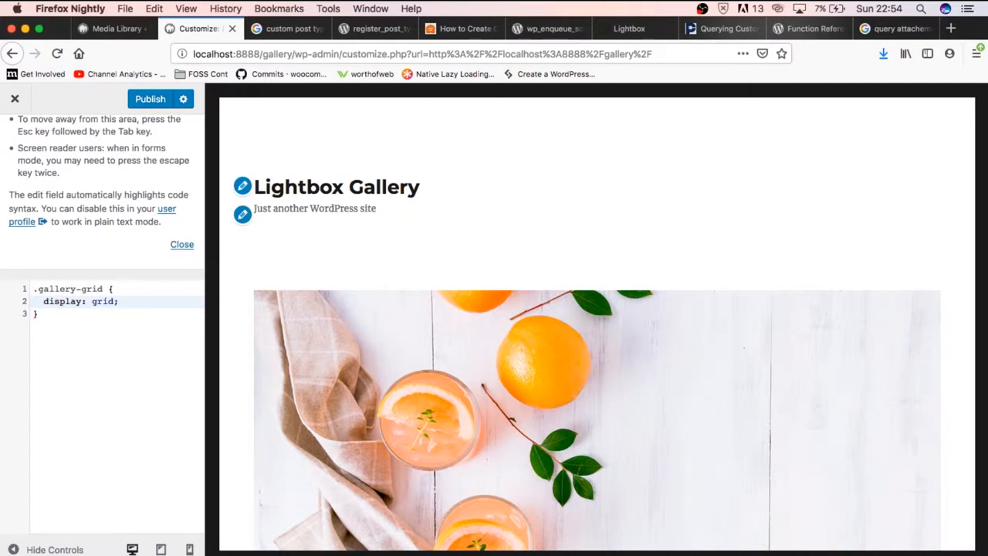
# Set grid-template-columns to repeat(auto-fill, minmax(250px, 1fr)) on .gallery-grid.
pyautogui.write('grid-templ')
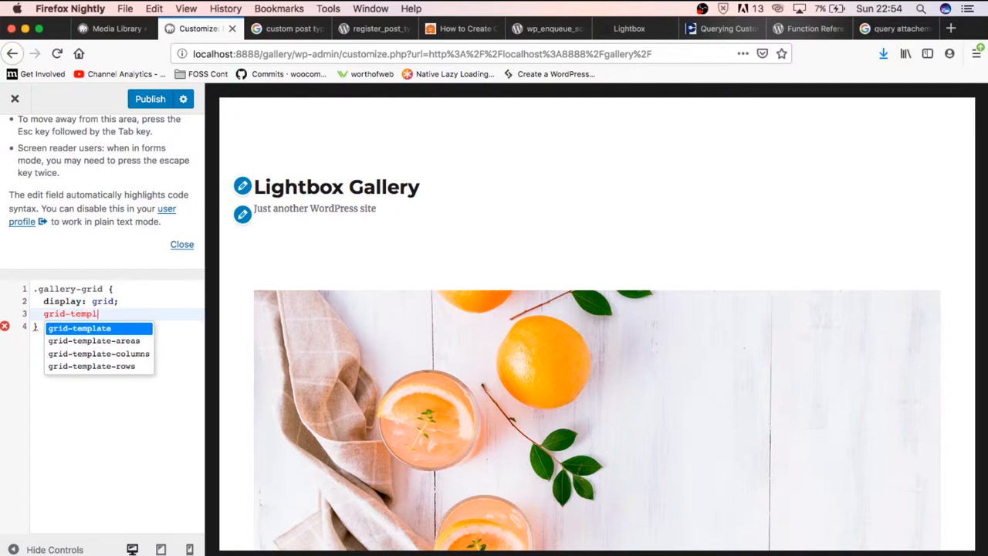
pyautogui.click(99, 353)
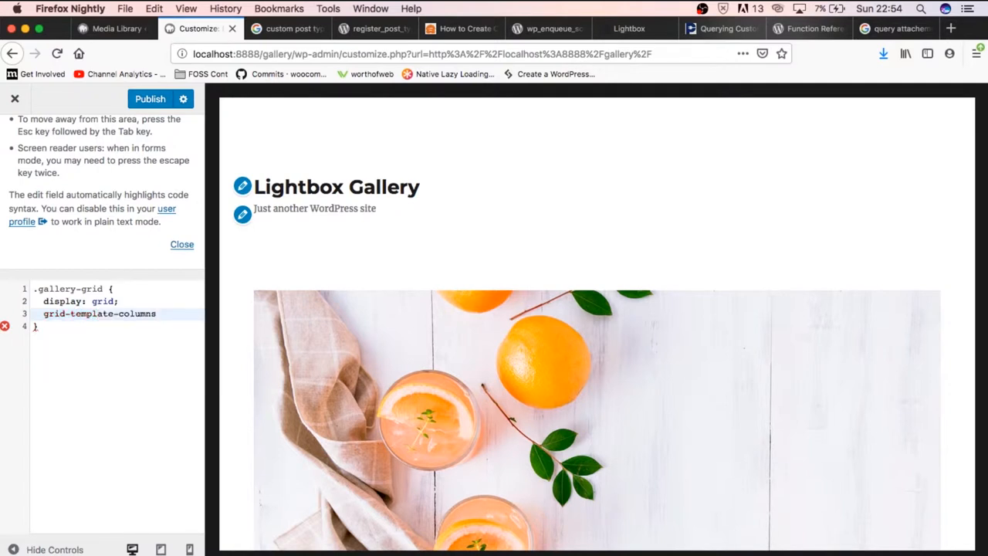
pyautogui.write(':')
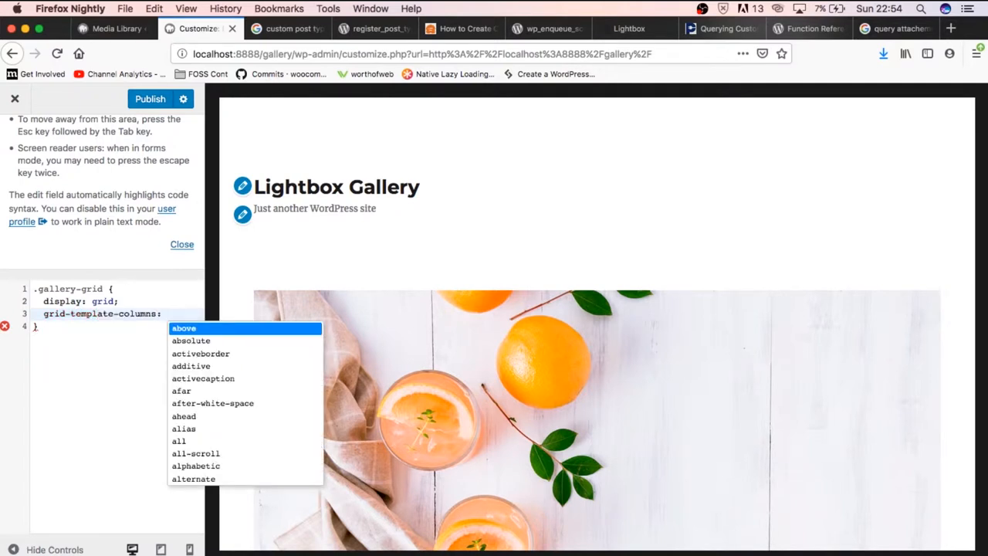
pyautogui.write('repeat(')
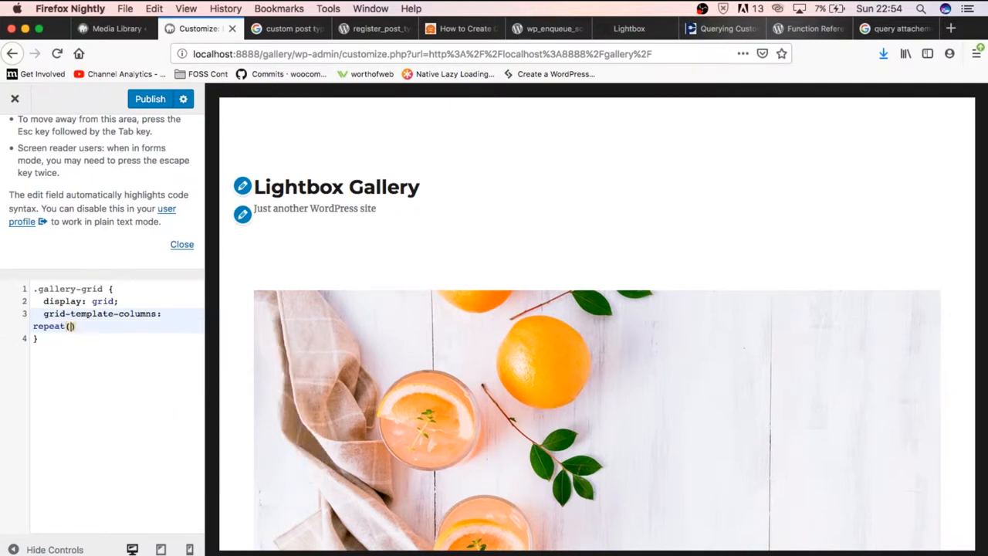
pyautogui.write('4')
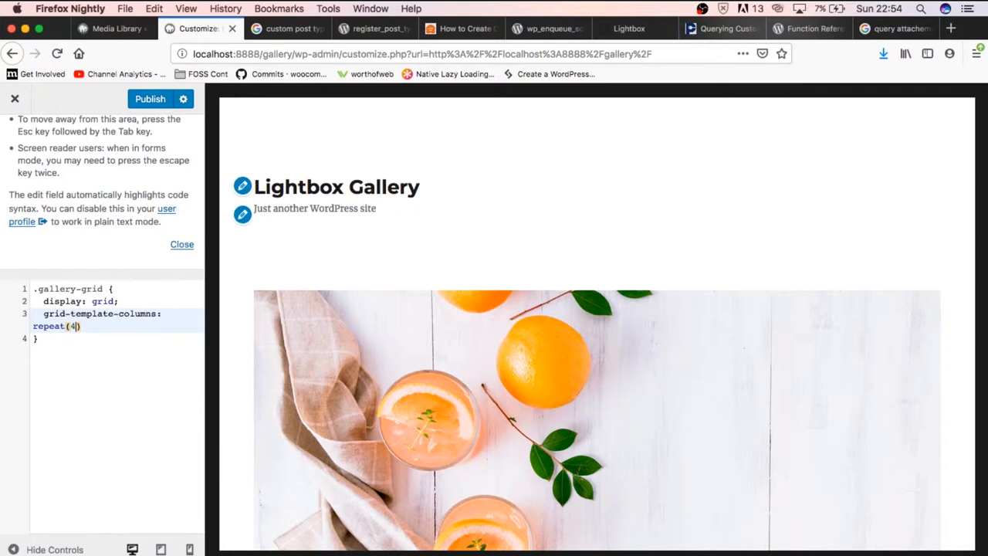
pyautogui.write('auto-fill,')
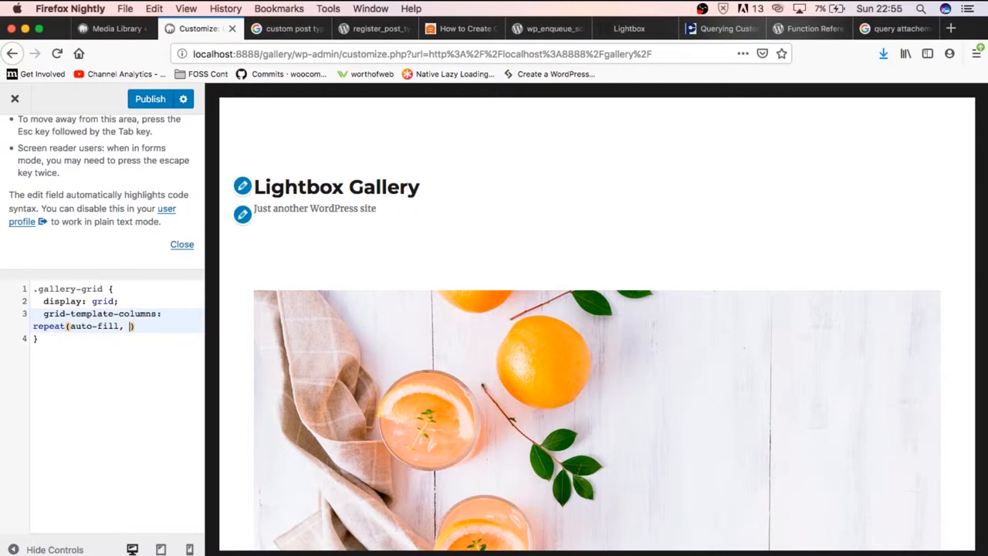
pyautogui.write('min-')
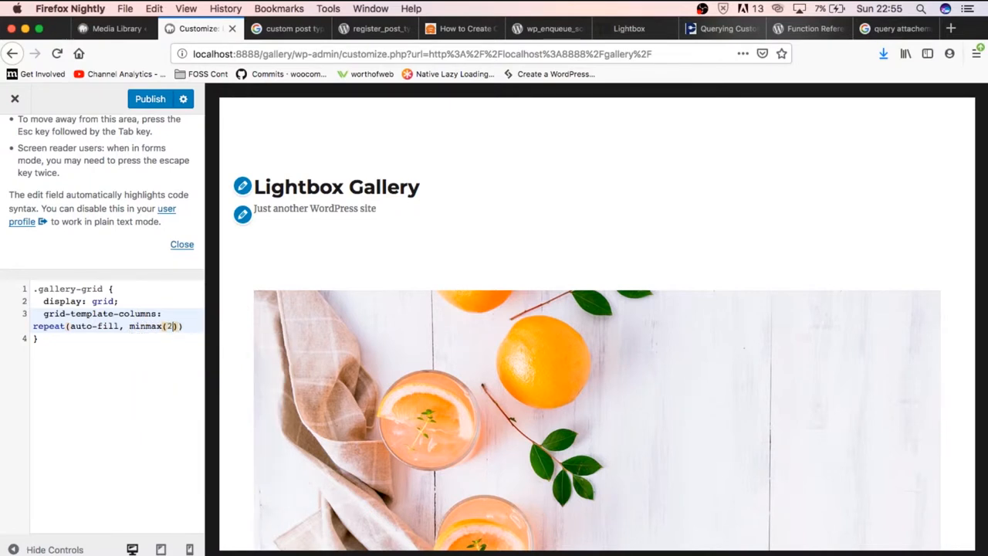
pyautogui.write('50px, 1fr')
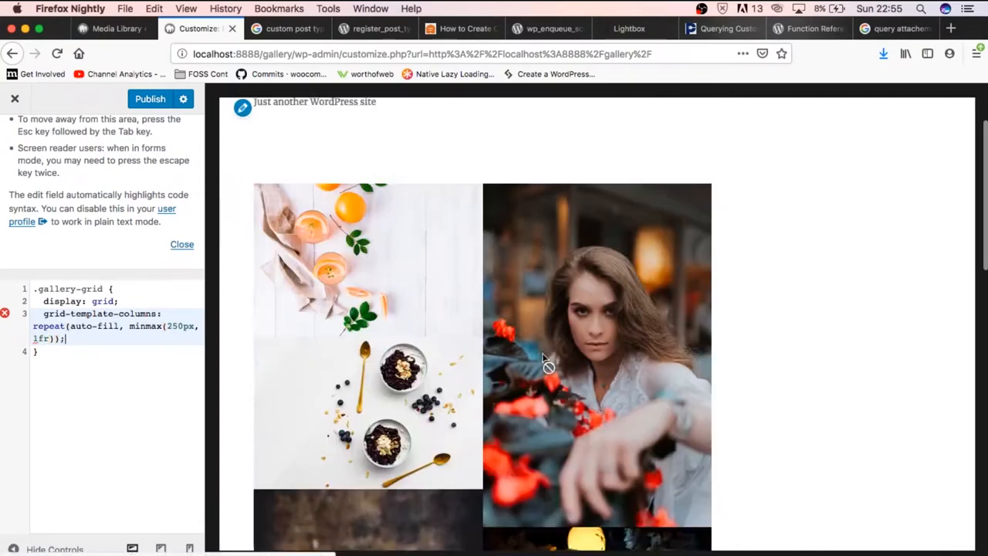
pyautogui.scroll(-3)
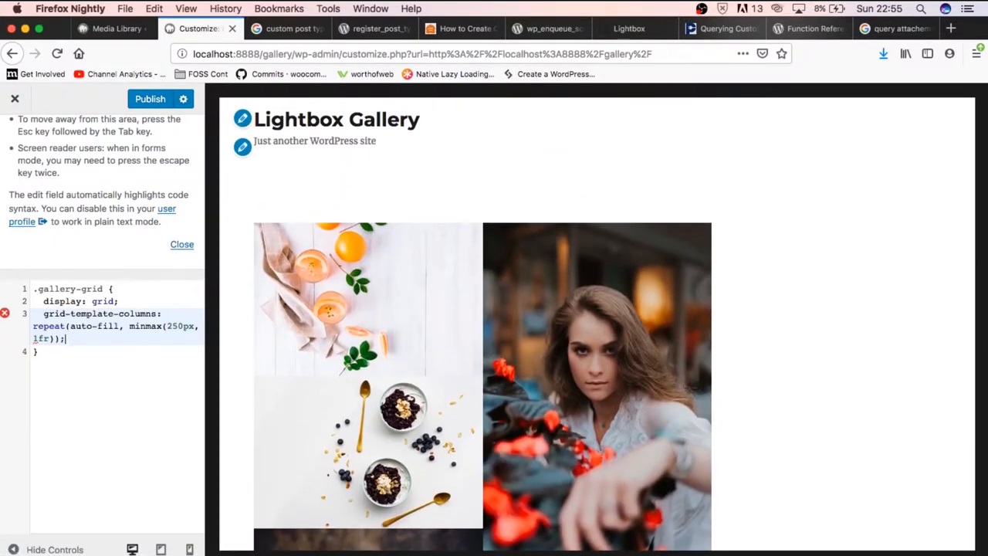
# Add height: 200px to .gallery-grid and begin a .image-set rule with a height property.
pyautogui.write('height:')
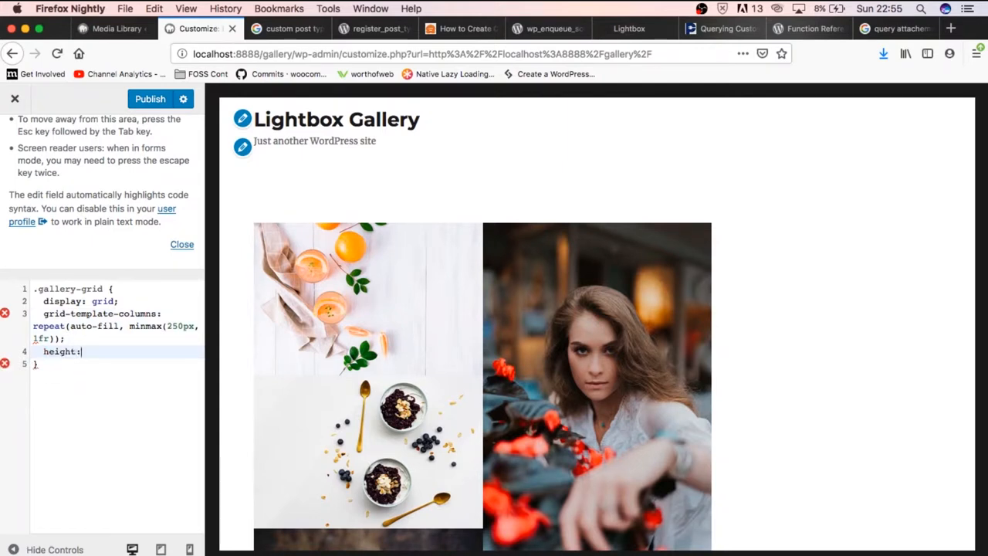
pyautogui.write('200px;')
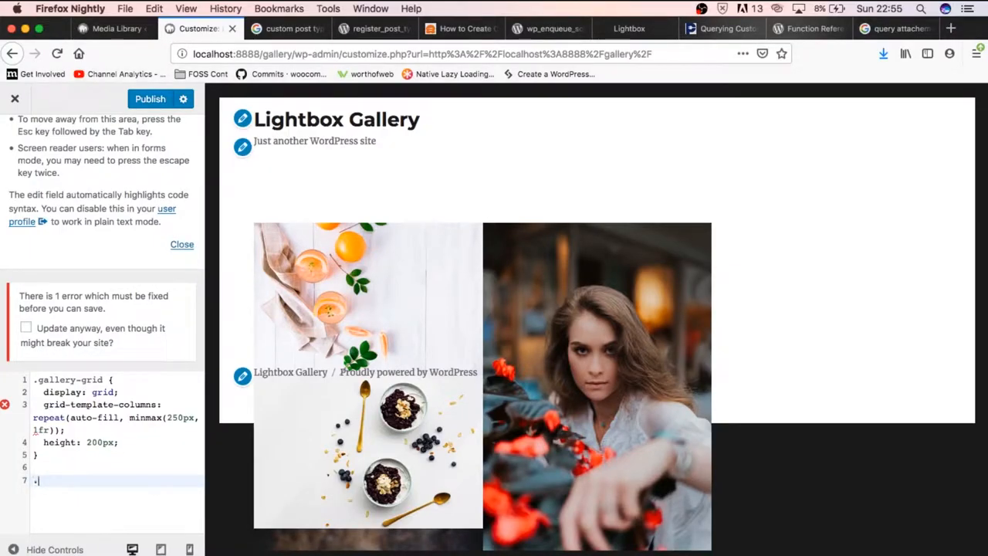
pyautogui.write('.image-set {}')
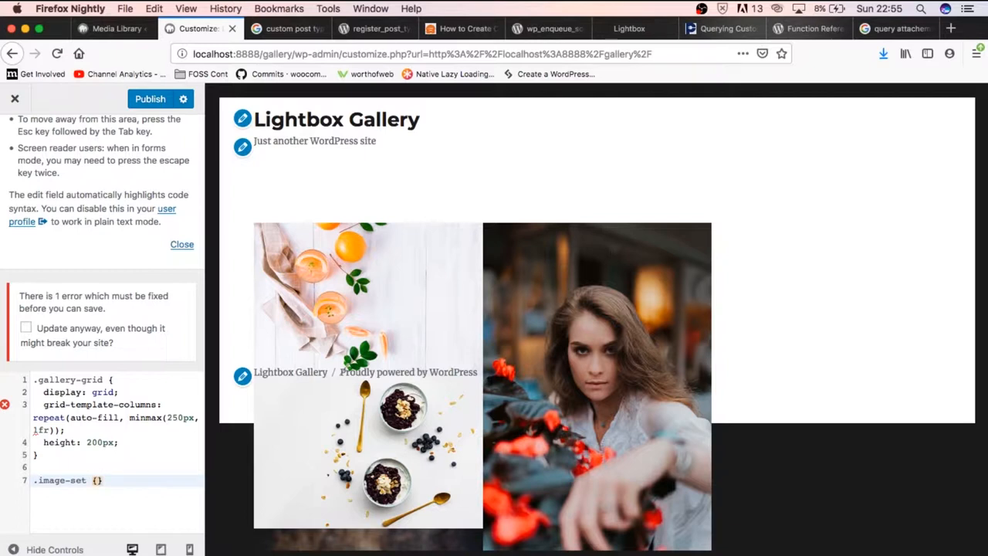
pyautogui.write('height: 200px;')
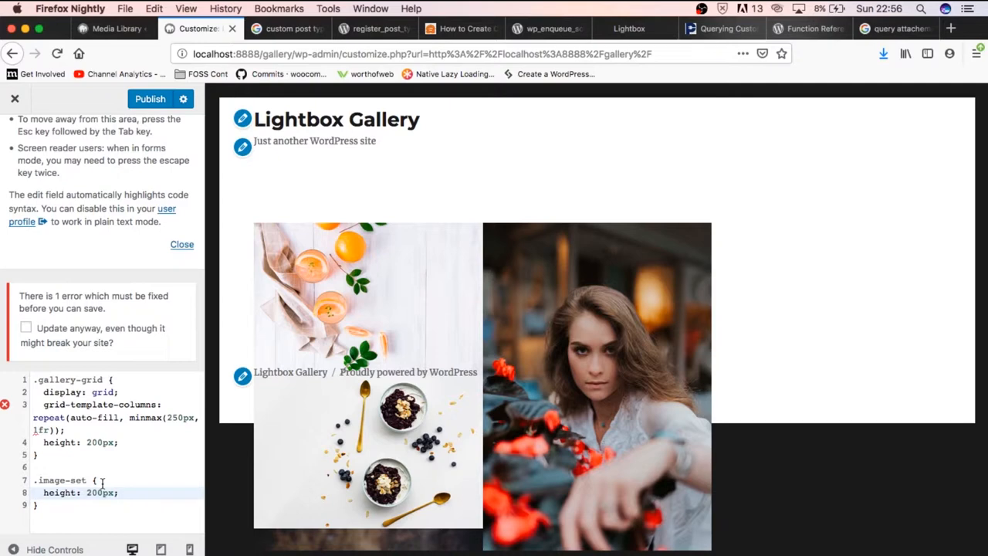
# Inspect a preview image's markup to locate its div.image-set container in the grid.
pyautogui.rightClick(463, 347)
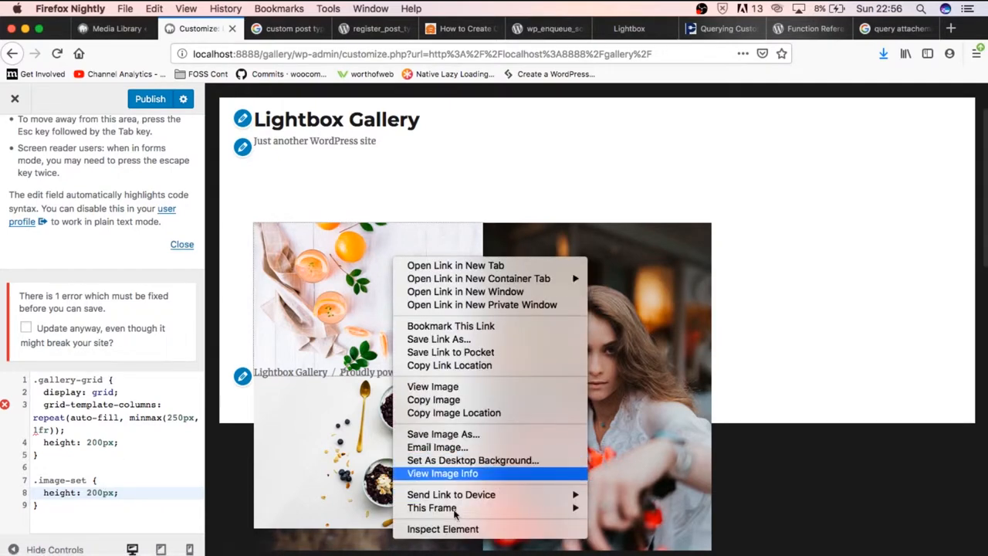
pyautogui.click(442, 528)
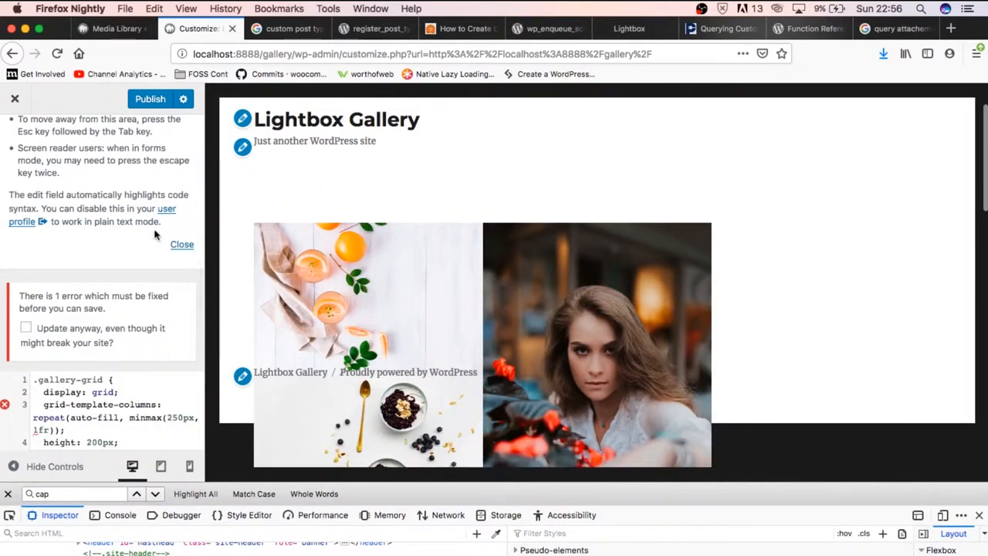
pyautogui.scroll(-3)
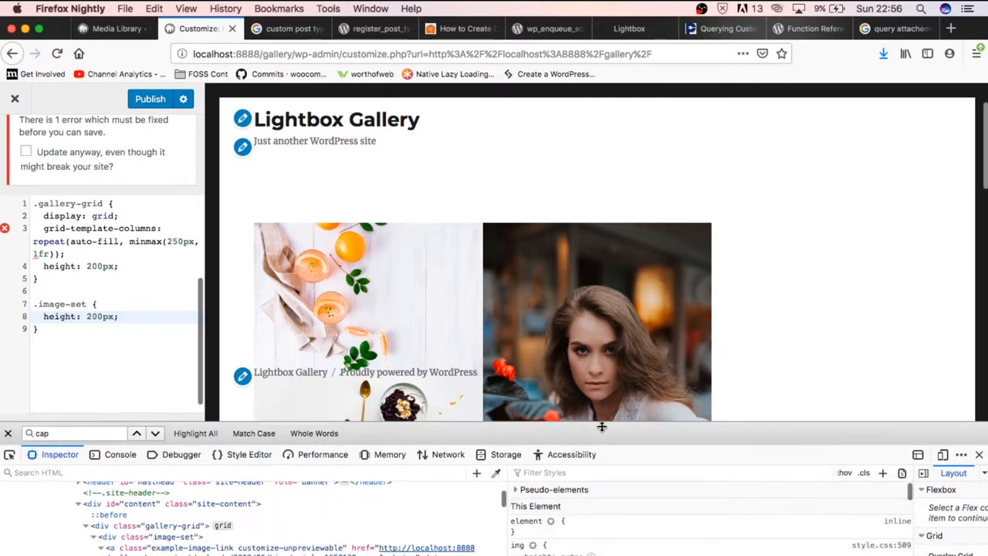
pyautogui.scroll(-3)
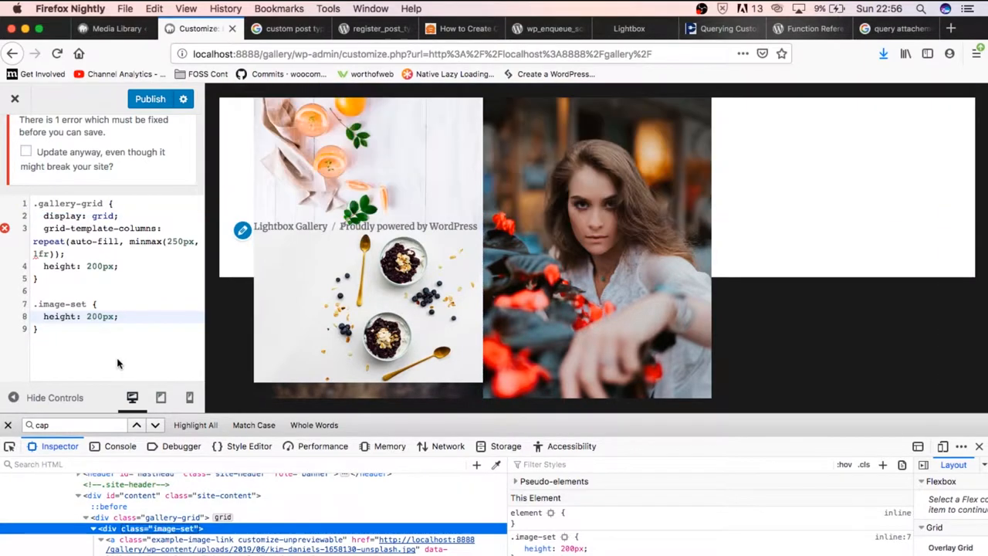
# Complete .image-set with height: 200px and overflow-y: hidden.
pyautogui.write('c')
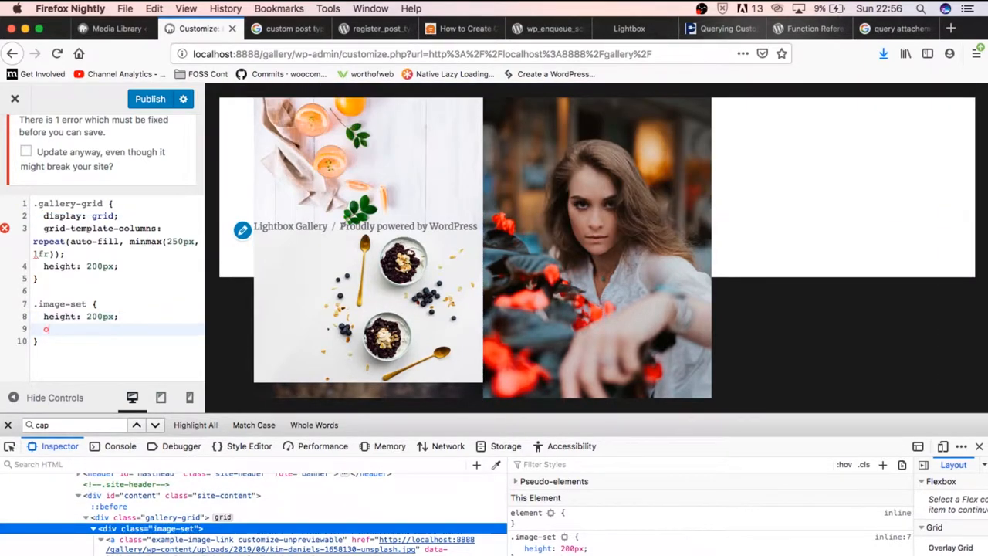
pyautogui.write('overflow-y:')
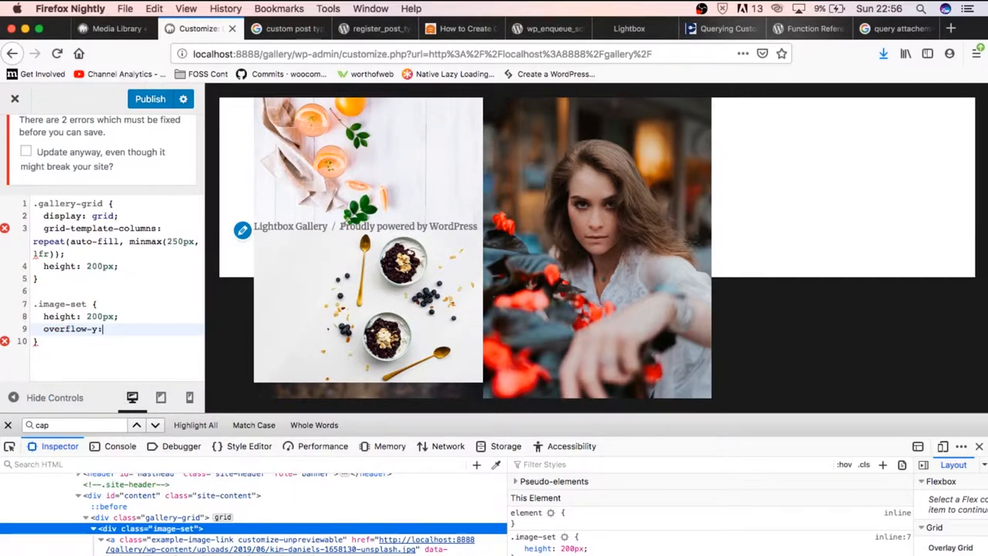
pyautogui.write('hidden')
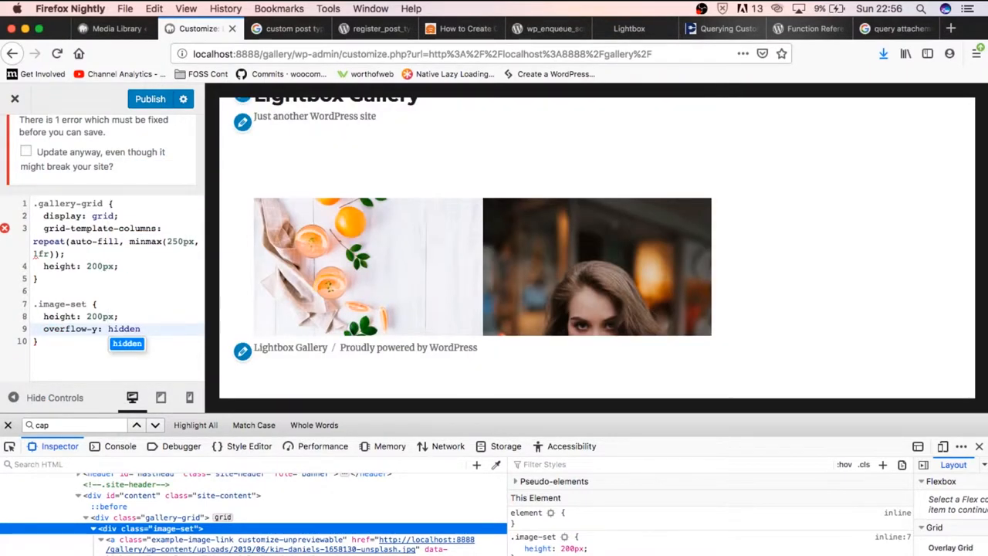
pyautogui.write(';')
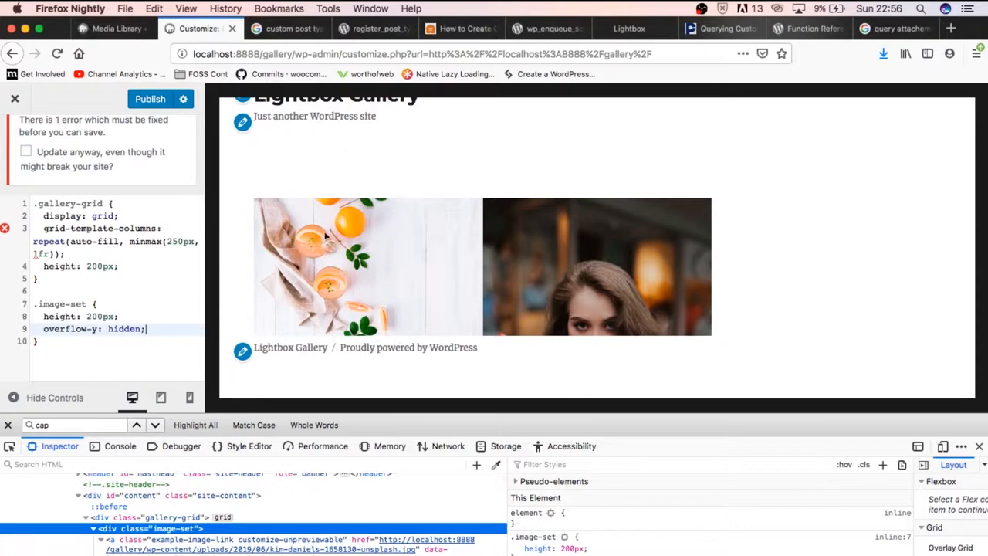
pyautogui.moveTo(362, 281)
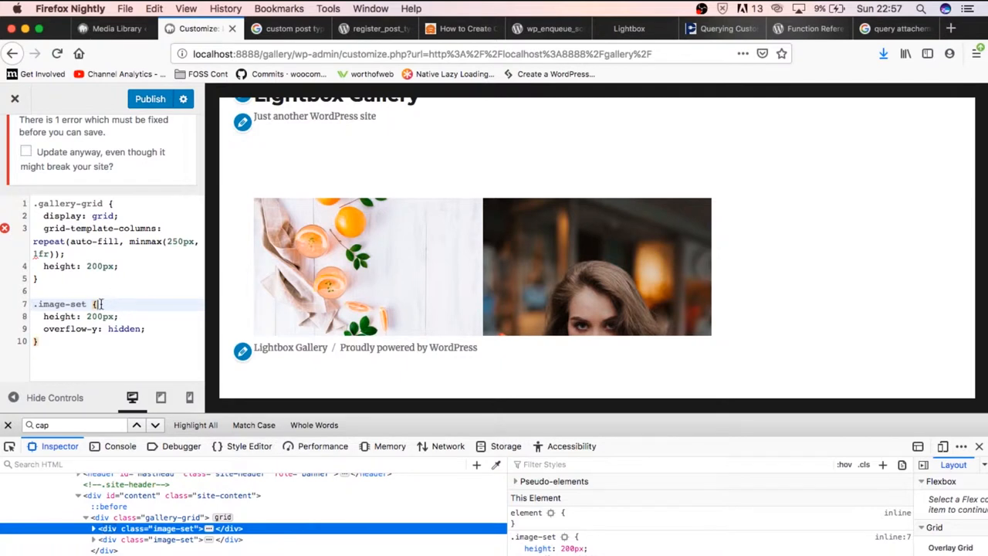
# Add display: block to .image-set and expand its div in the Inspector to see the nested link.
pyautogui.write('display')
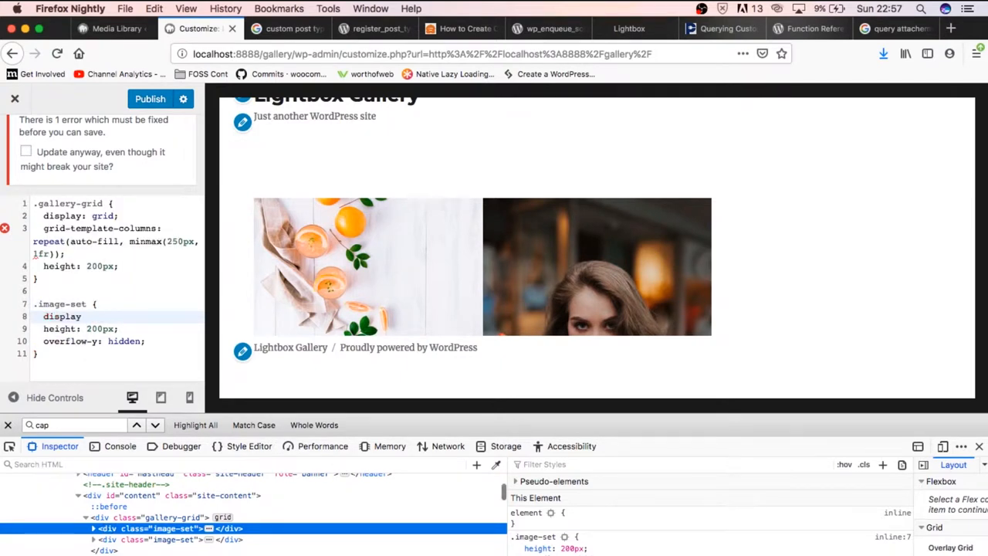
pyautogui.write('block;')
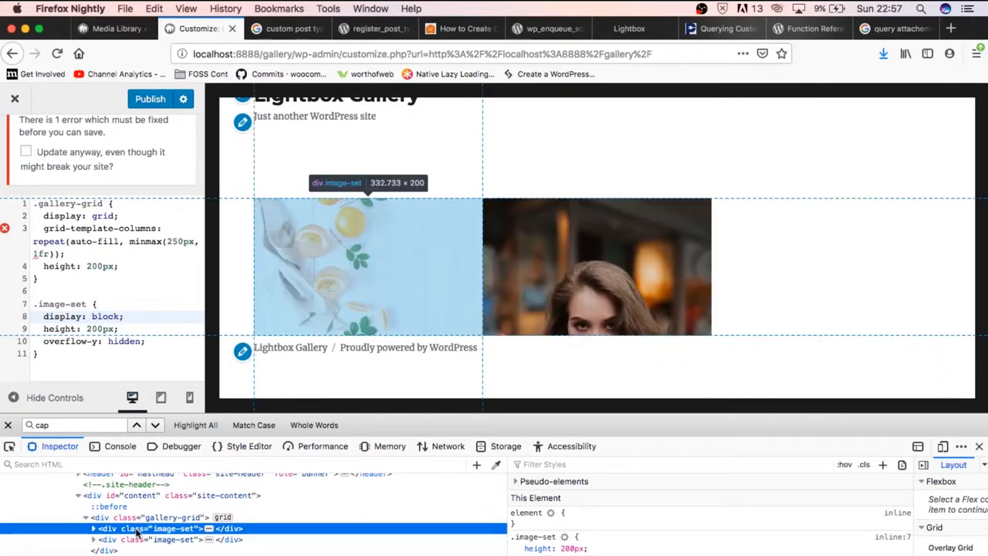
pyautogui.click(93, 528)
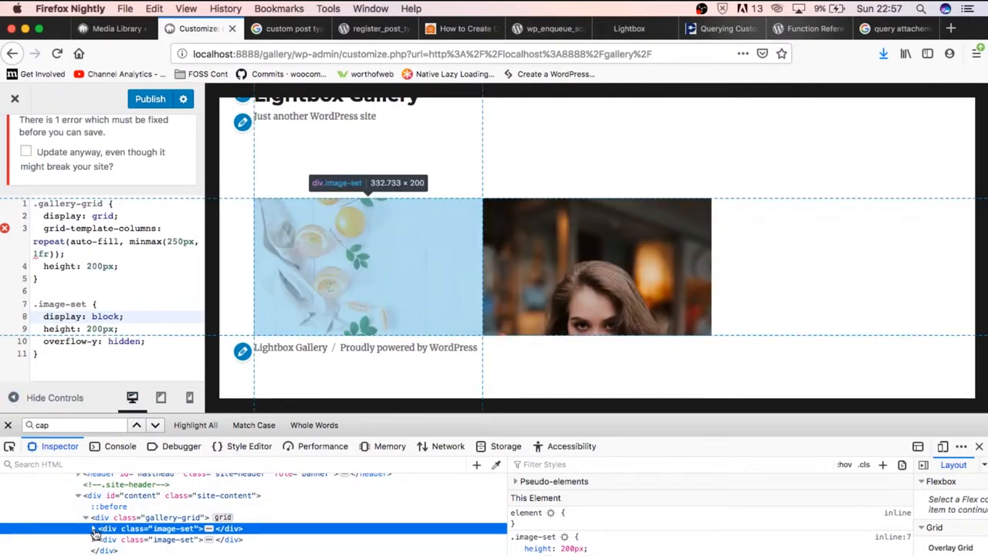
pyautogui.click(100, 539)
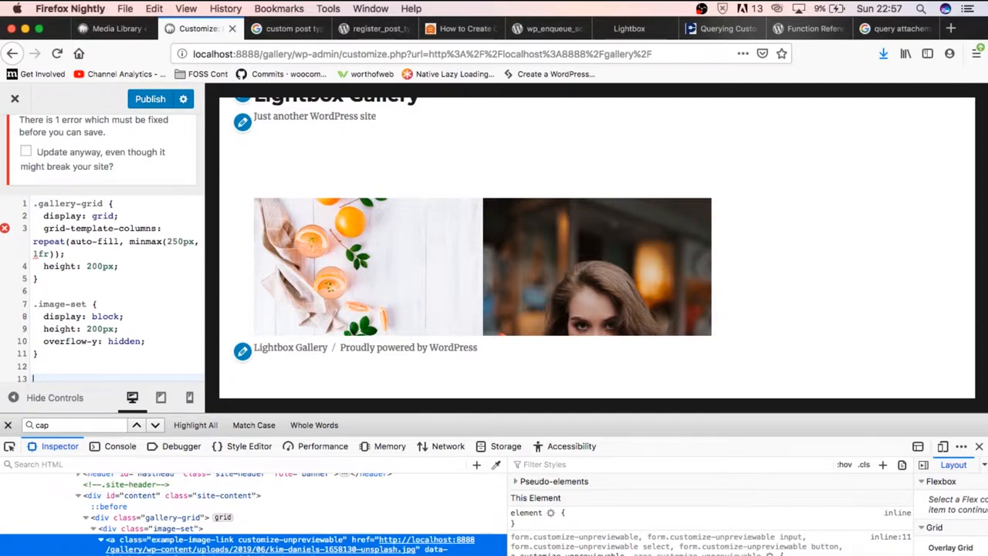
# Create a .image-set a rule with display: block.
pyautogui.write('.image-l')
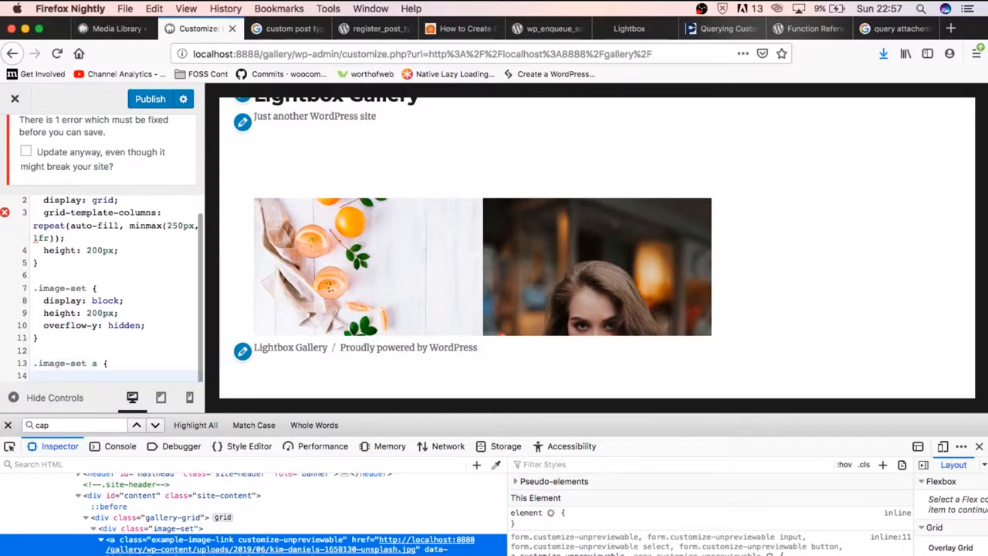
pyautogui.write('displ')
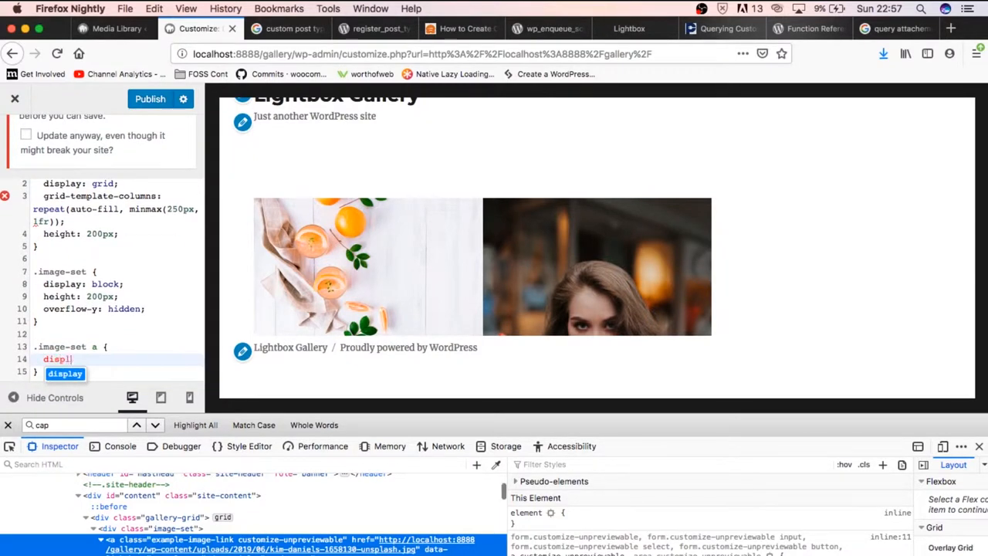
pyautogui.write('bo')
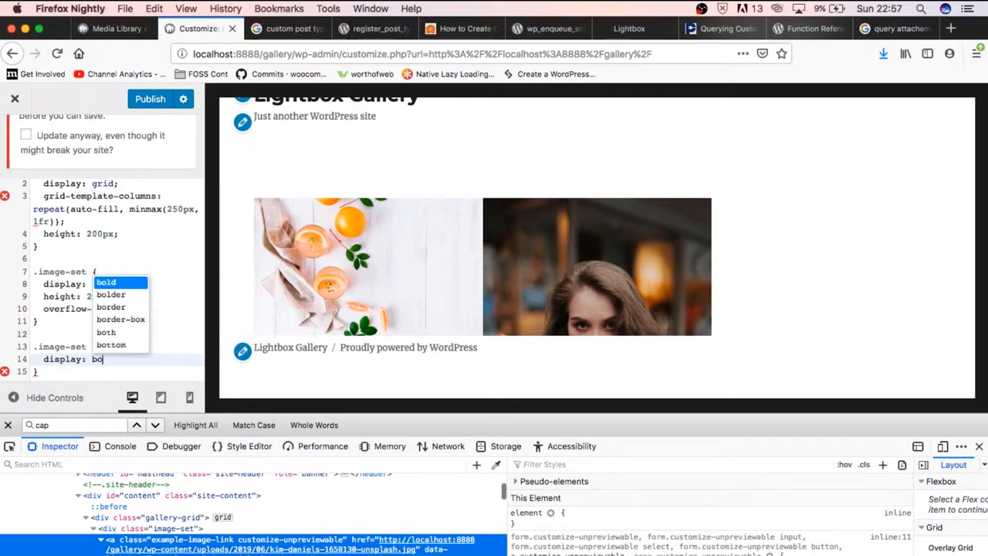
pyautogui.write('block;')
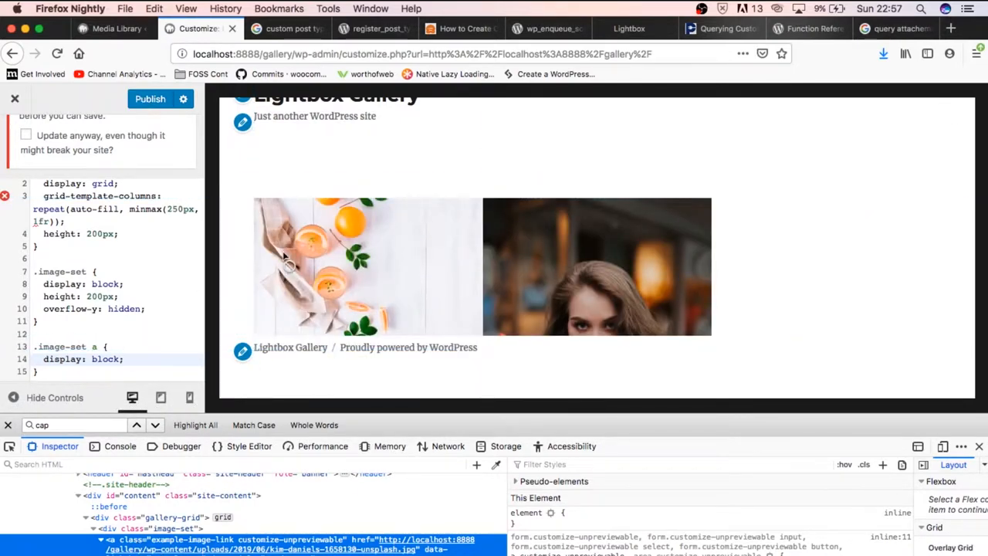
pyautogui.moveTo(322, 280)
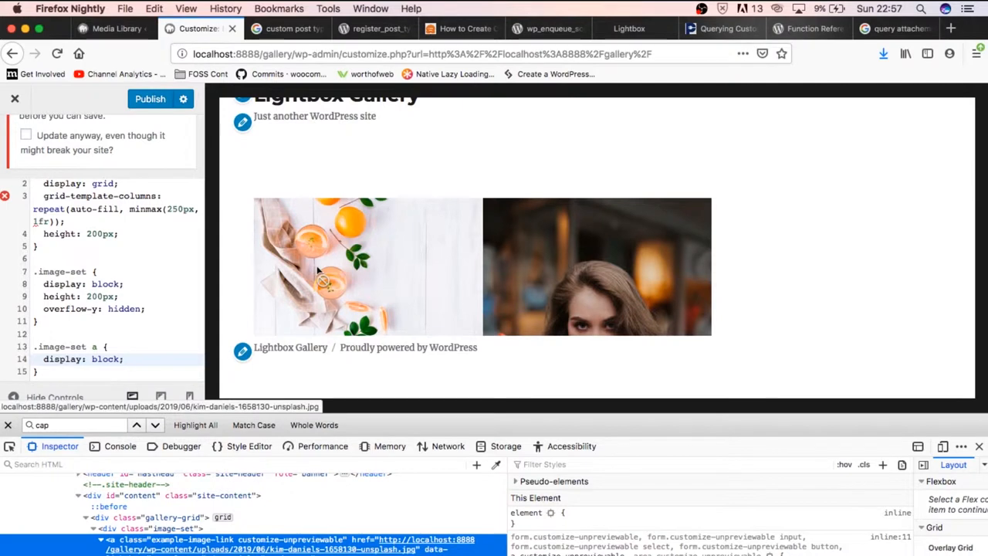
pyautogui.click(126, 358)
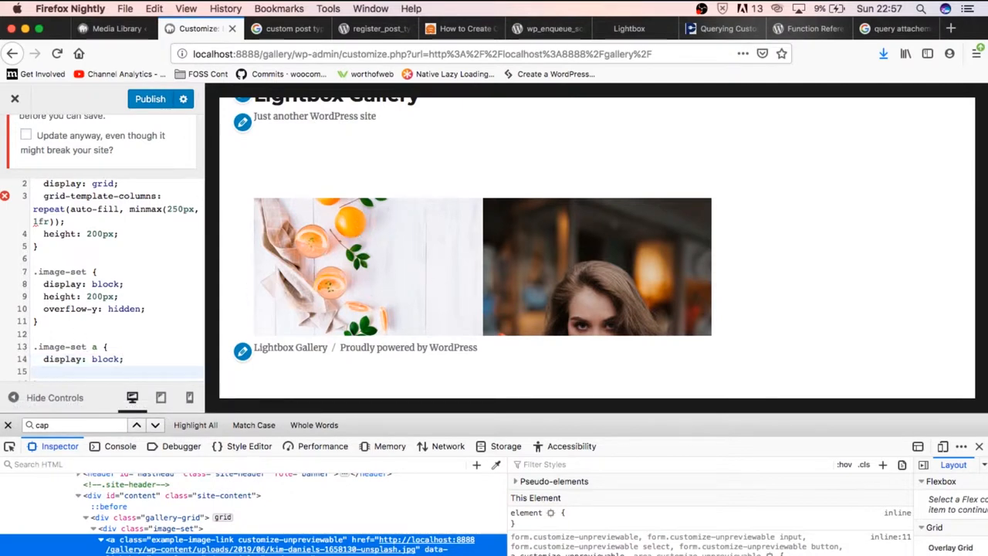
# Give .image-set a width: 100% and height: 100%, then begin another .image-set rule.
pyautogui.write('width: 100%;')
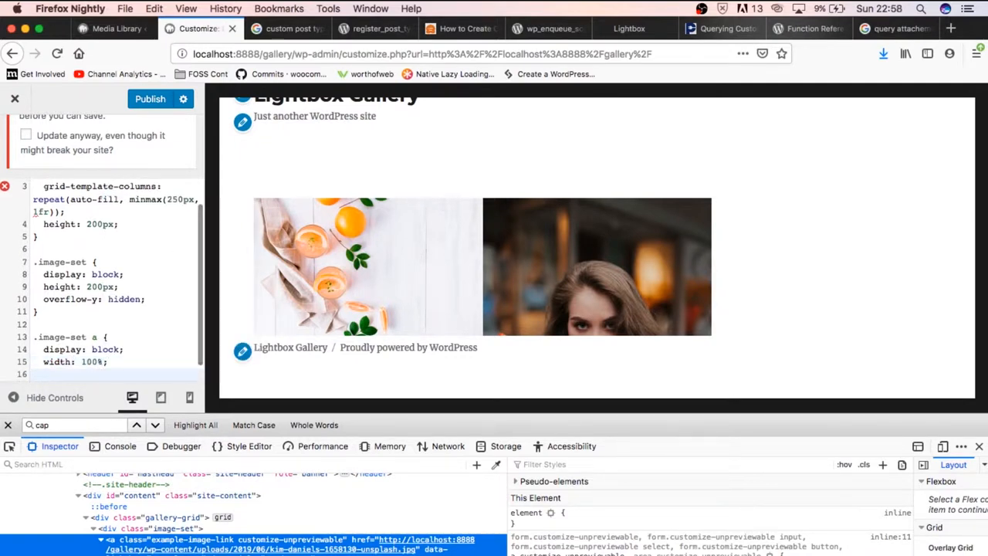
pyautogui.write('height:')
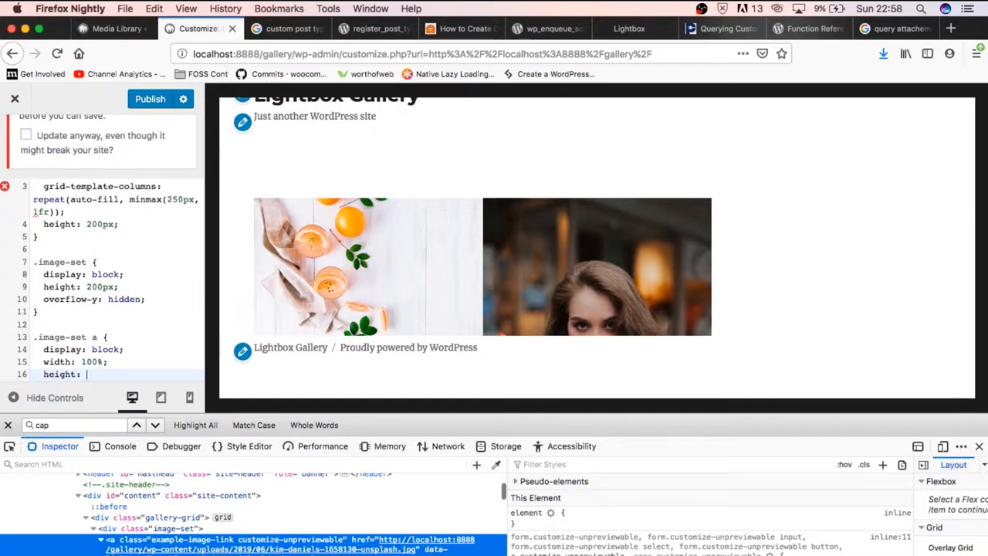
pyautogui.write('100%;')
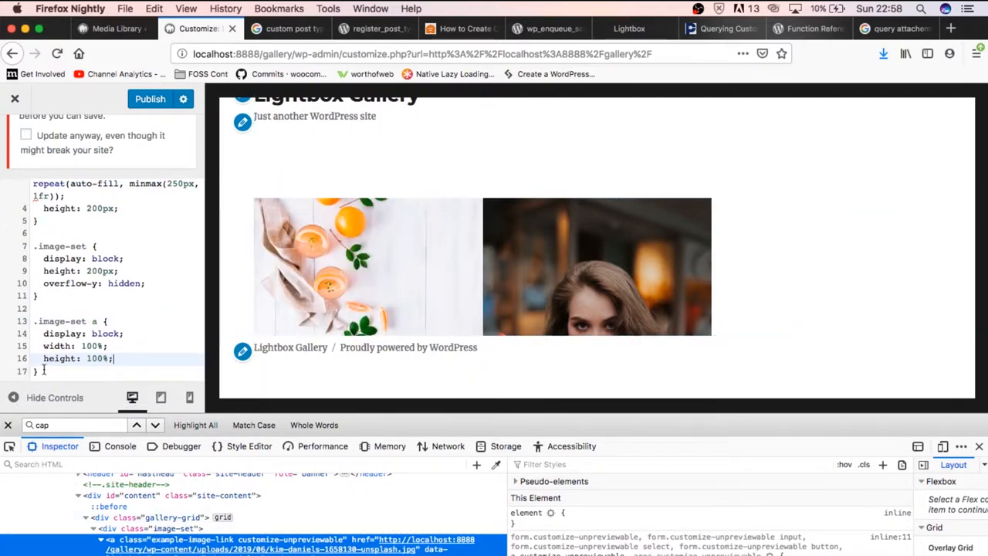
pyautogui.scroll(-3)
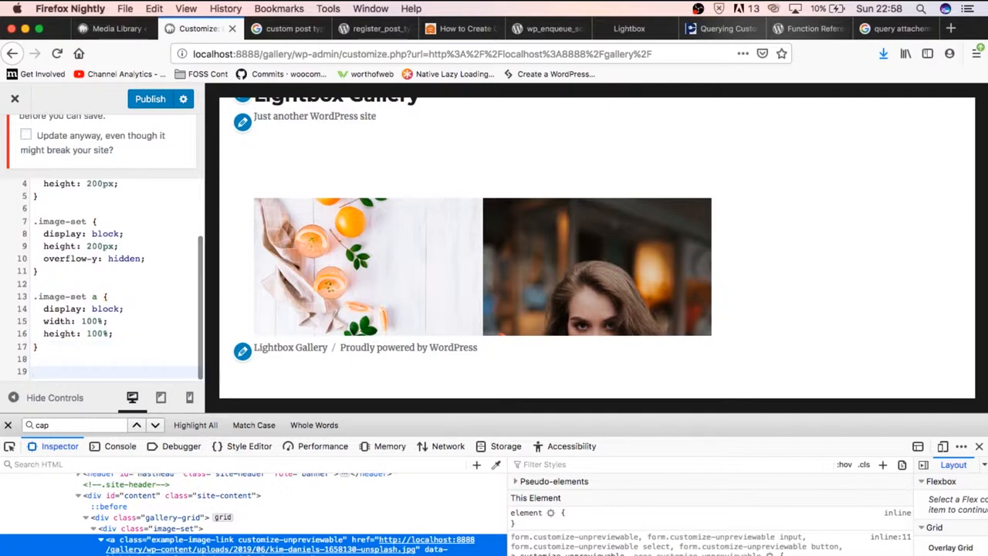
pyautogui.write('.image-se')
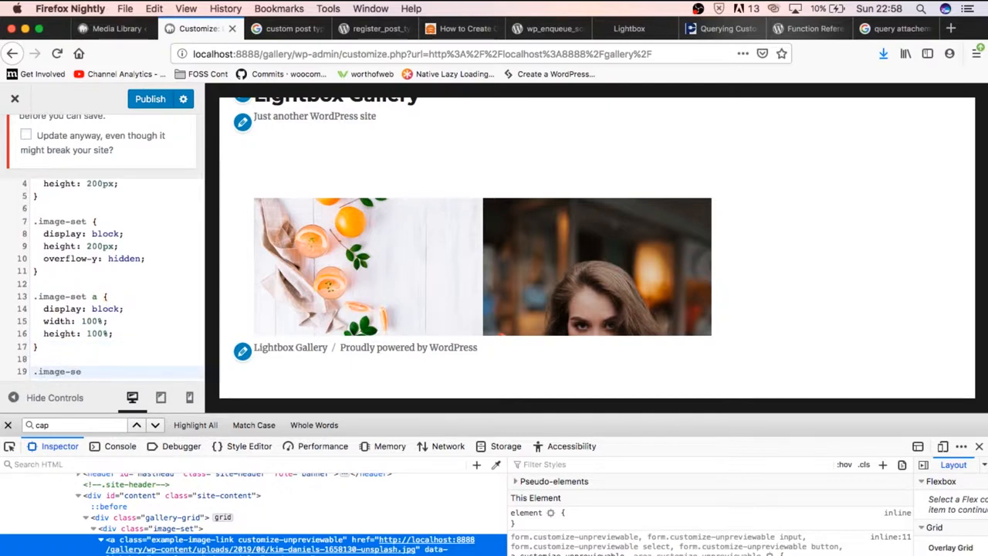
# Write .image-set img with display: block, 100% width and height, and object-fit: cover.
pyautogui.write('img {')
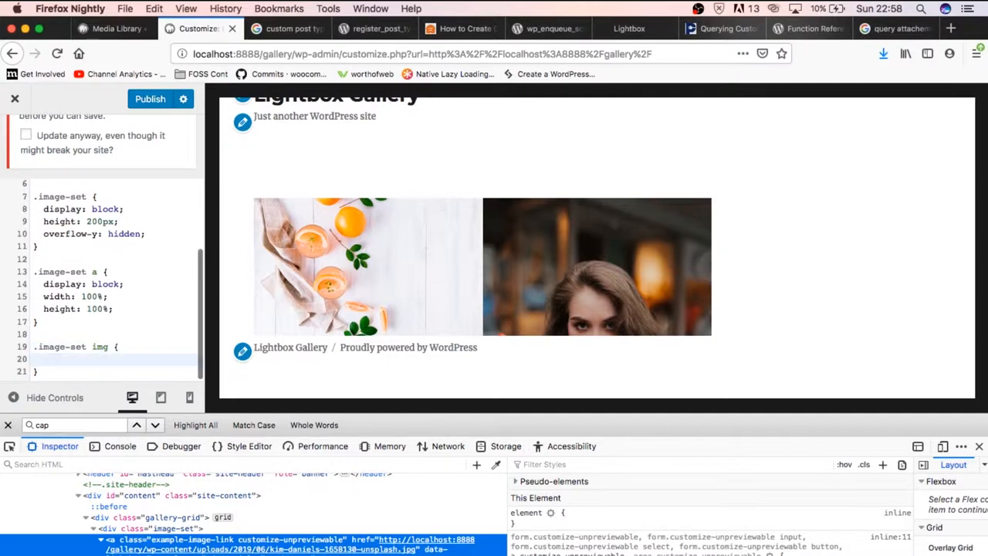
pyautogui.write('display')
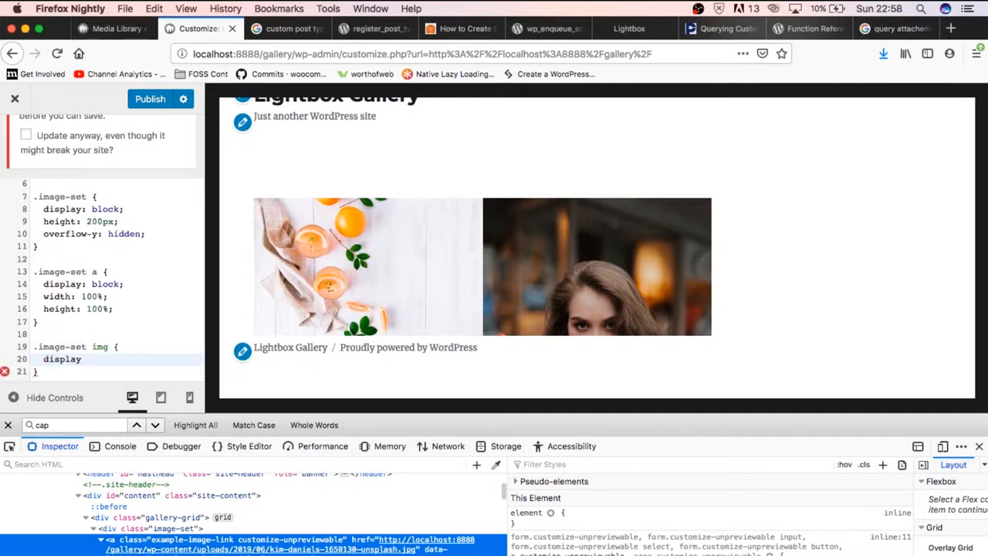
pyautogui.write('block;')
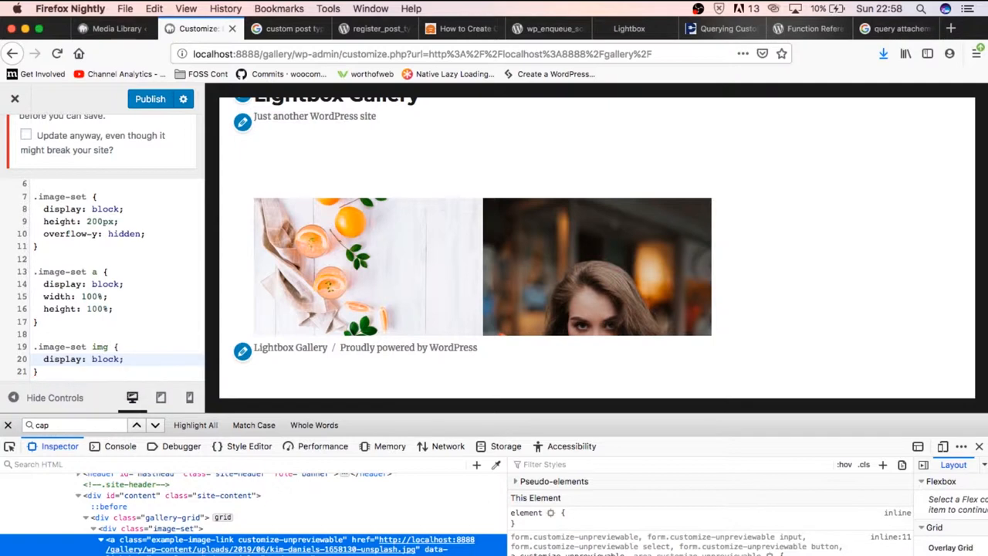
pyautogui.write('width: 100%;')
pyautogui.write('height: 100%;')
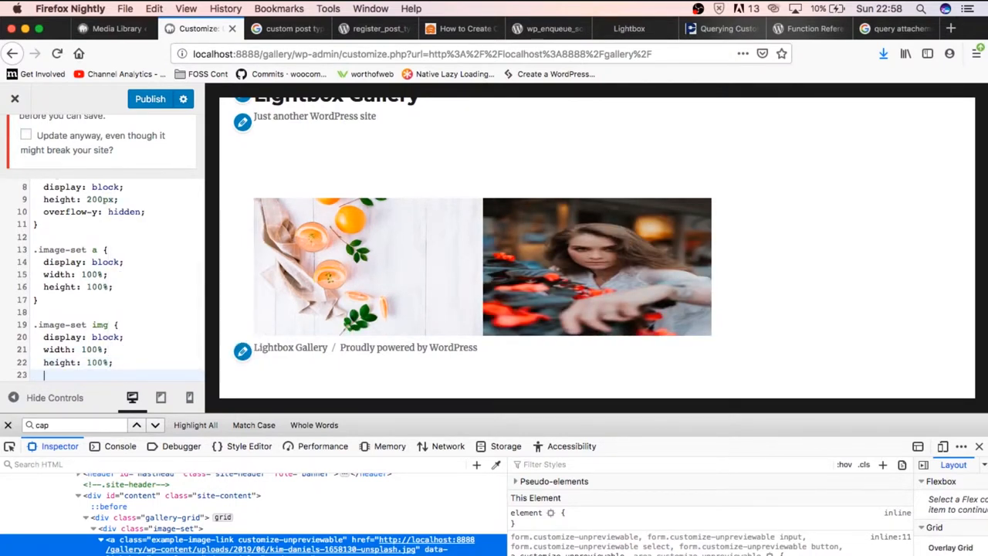
pyautogui.write('object-fit')
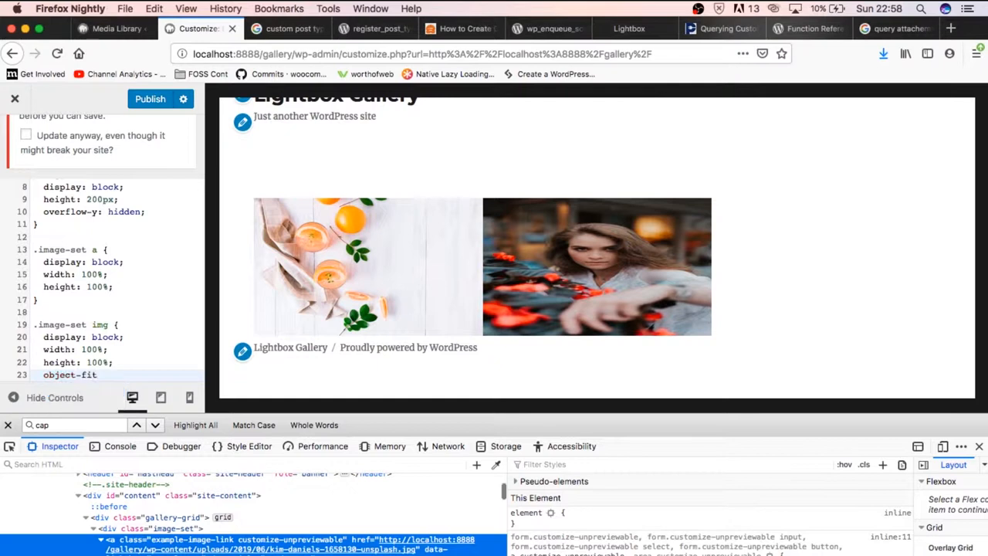
pyautogui.write('cover;')
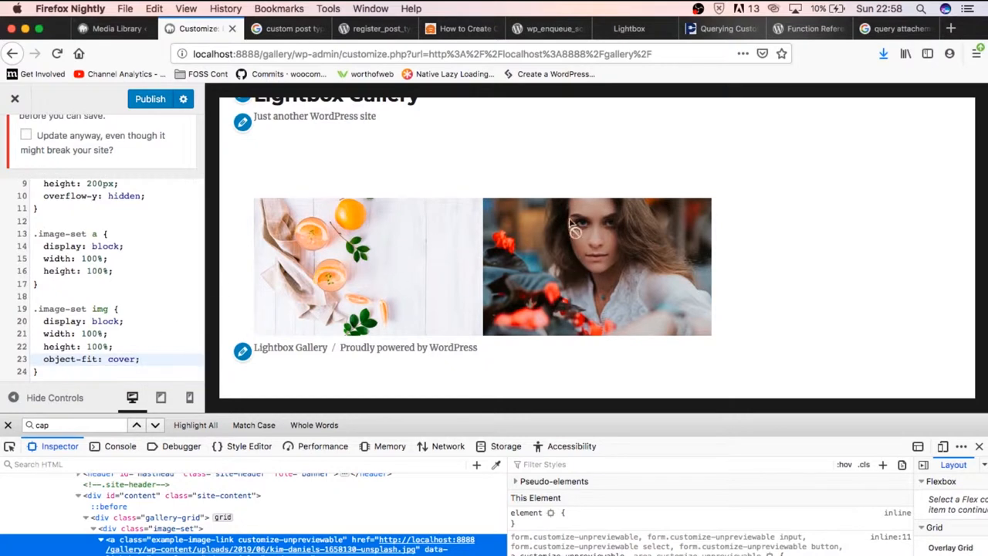
pyautogui.moveTo(549, 307)
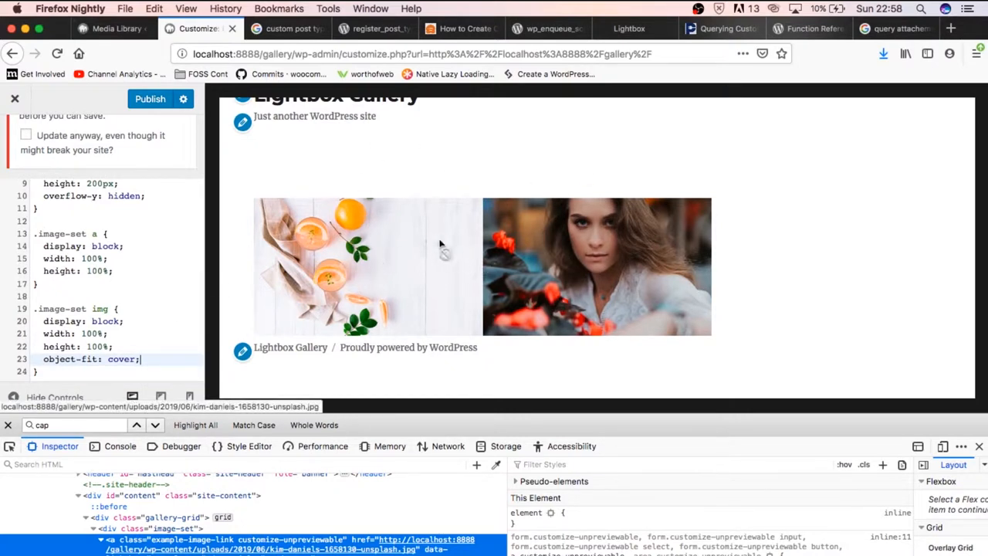
pyautogui.moveTo(444, 189)
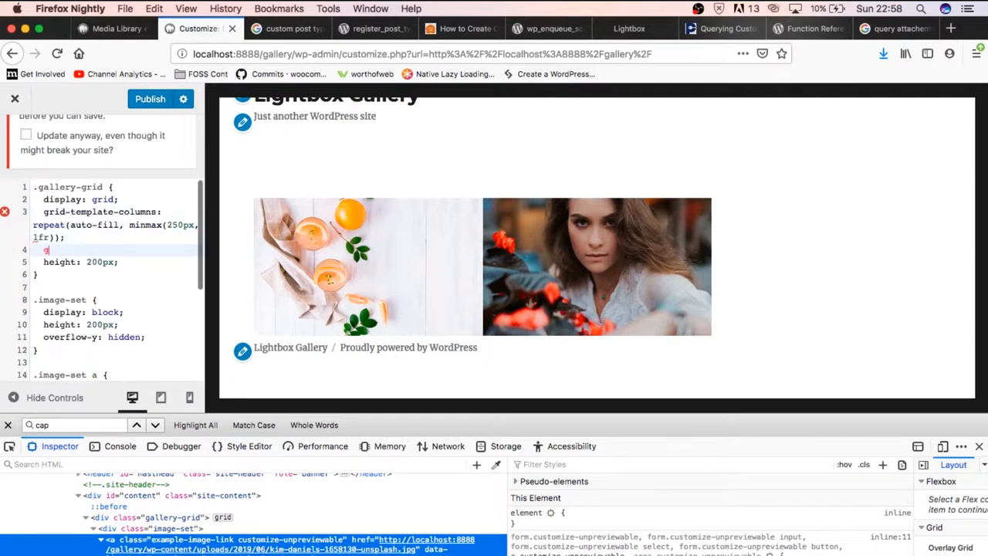
# Add grid-gap to .gallery-grid, first 1rem then changed to 2rem.
pyautogui.write('grid-gap')
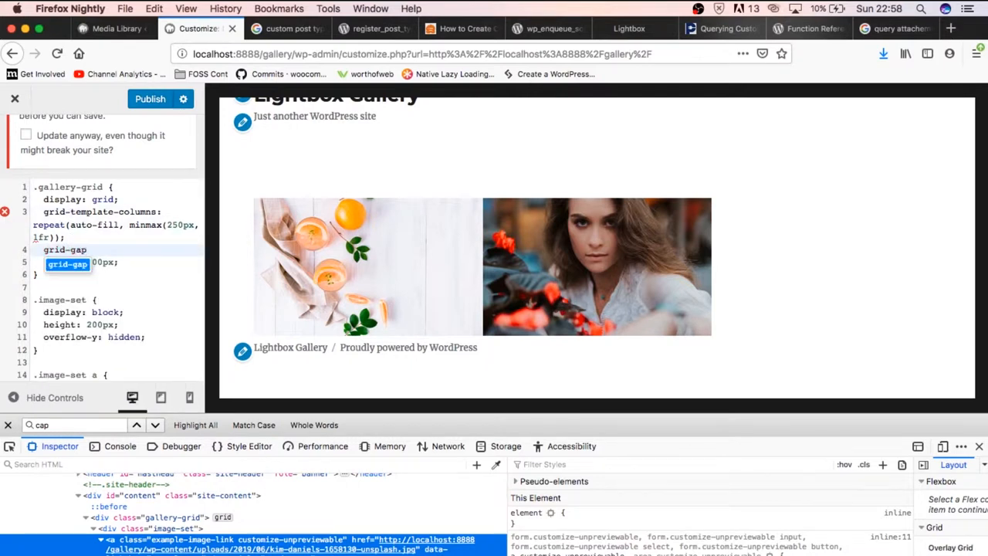
pyautogui.write('1rem;')
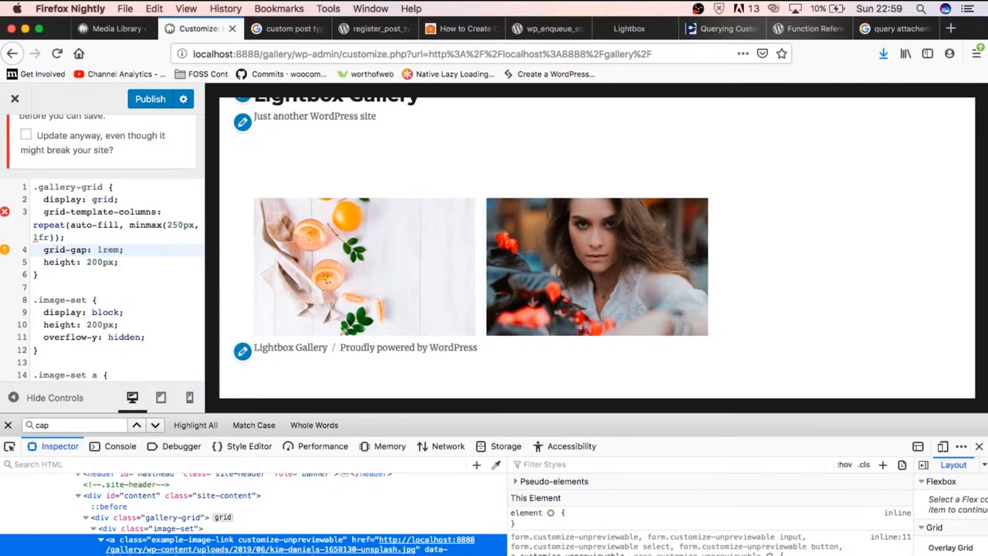
pyautogui.click(123, 250)
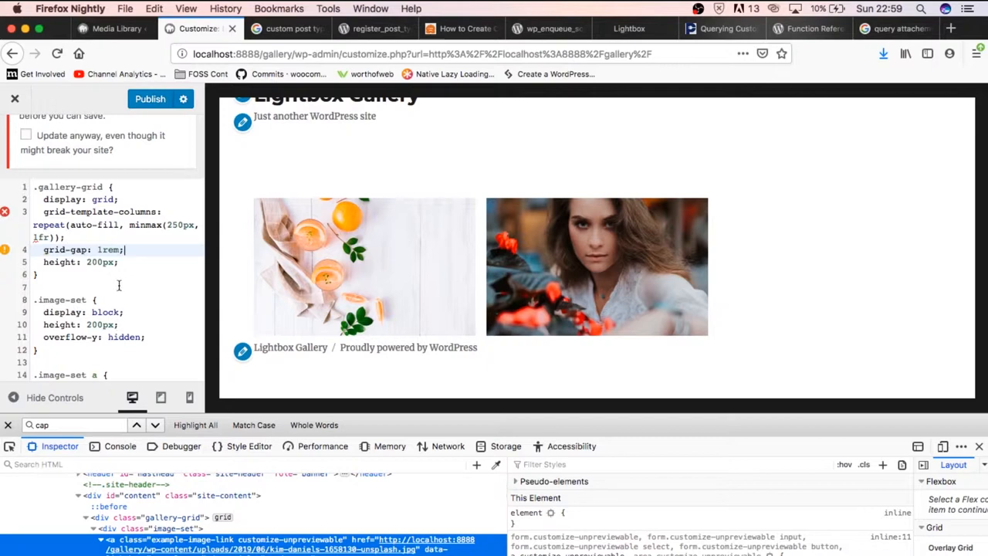
pyautogui.write('2rem')
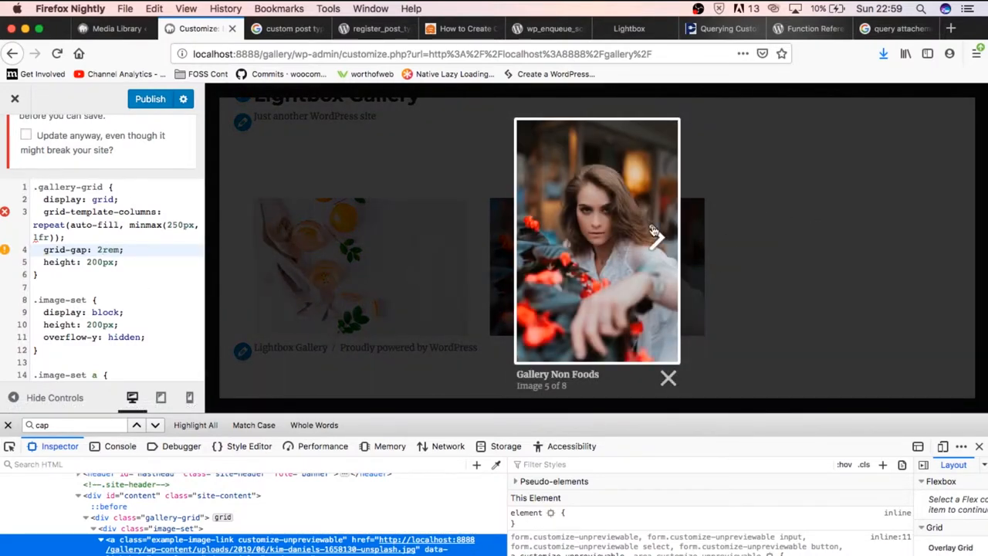
# Page through the lightbox album's photos in the preview toward its last image.
pyautogui.click(655, 235)
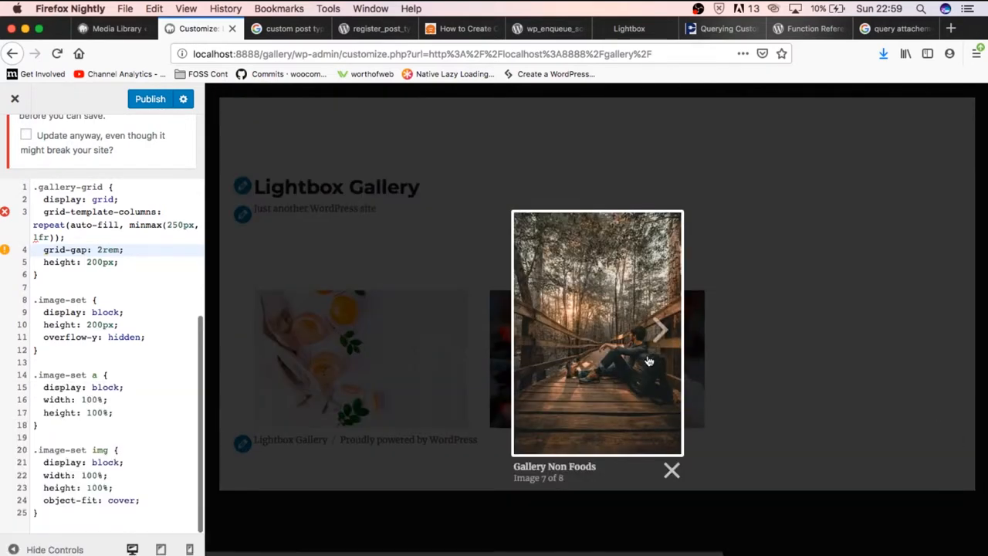
pyautogui.click(661, 331)
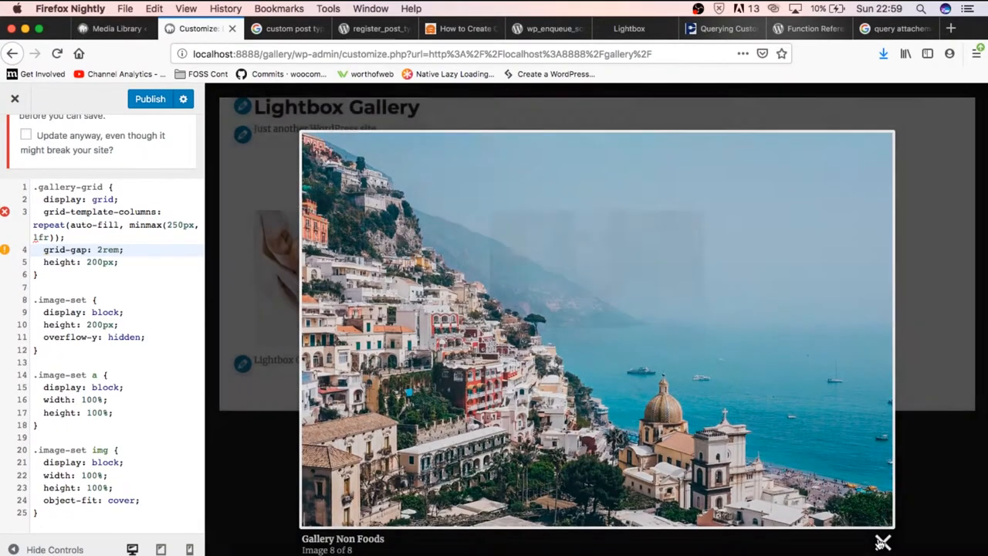
pyautogui.click(883, 542)
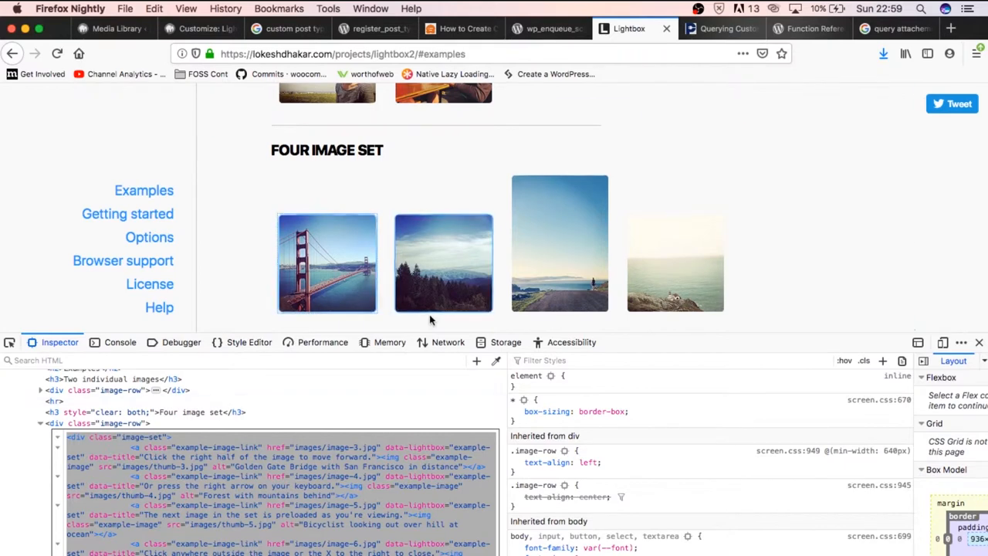
# Visit the Media Library tab, the 'custom post types' Google results, and back to the code editor.
pyautogui.click(111, 27)
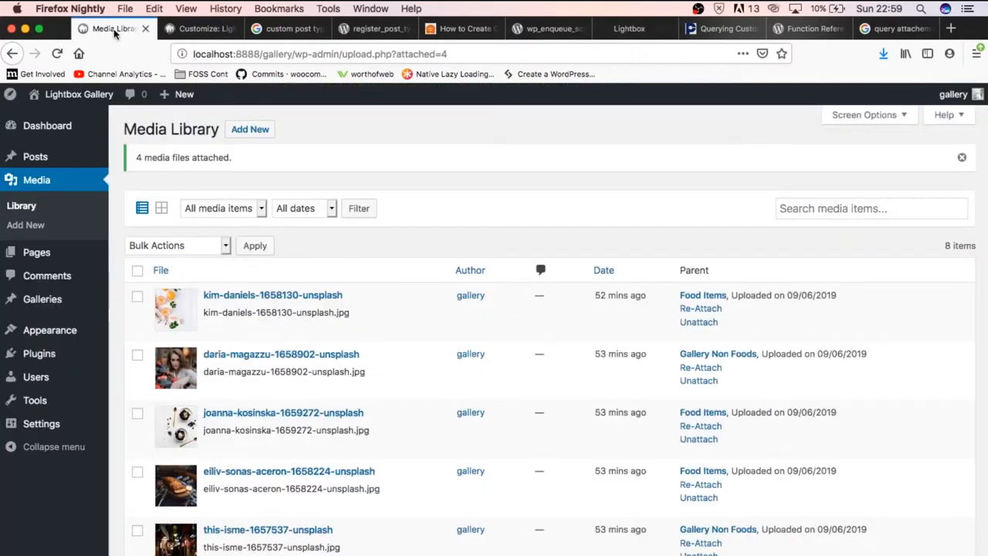
pyautogui.click(287, 28)
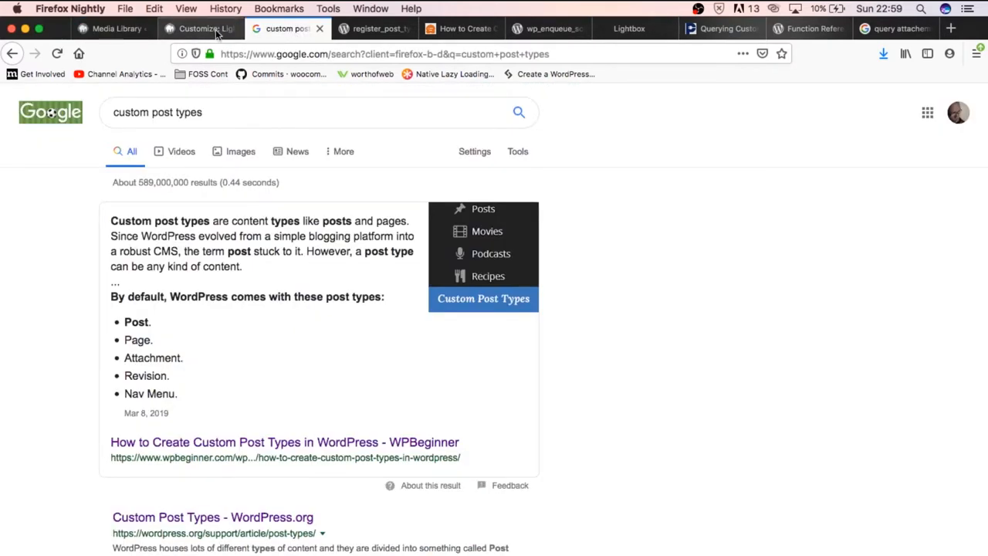
pyautogui.click(197, 28)
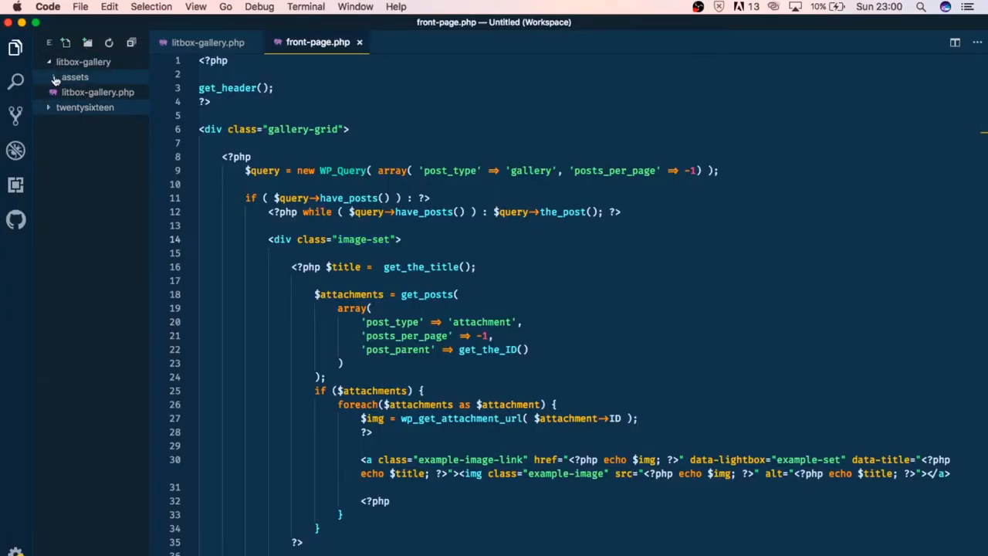
# Create assets/css/litbox.css with the gallery-grid and image-set rules, then return to litbox-gallery.php.
pyautogui.click(74, 77)
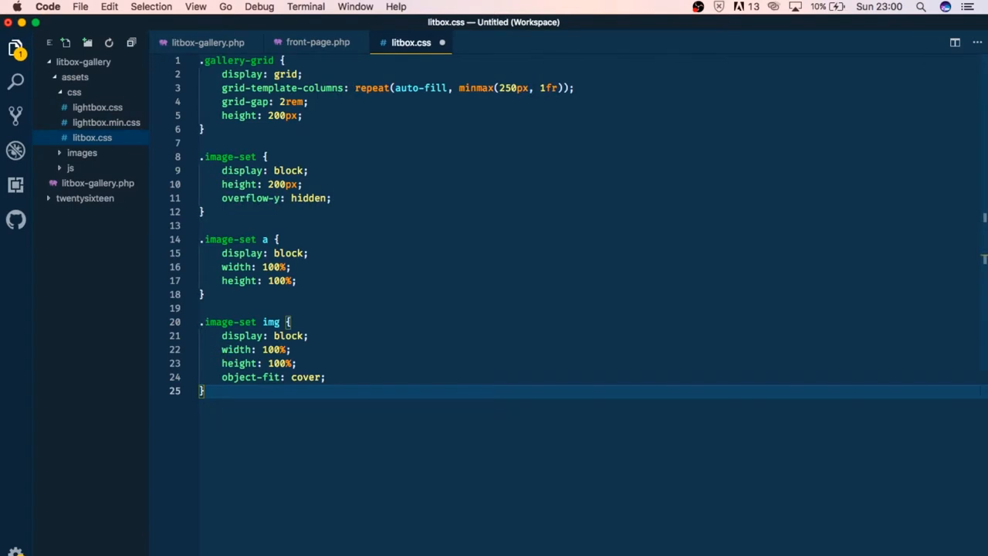
pyautogui.click(302, 184)
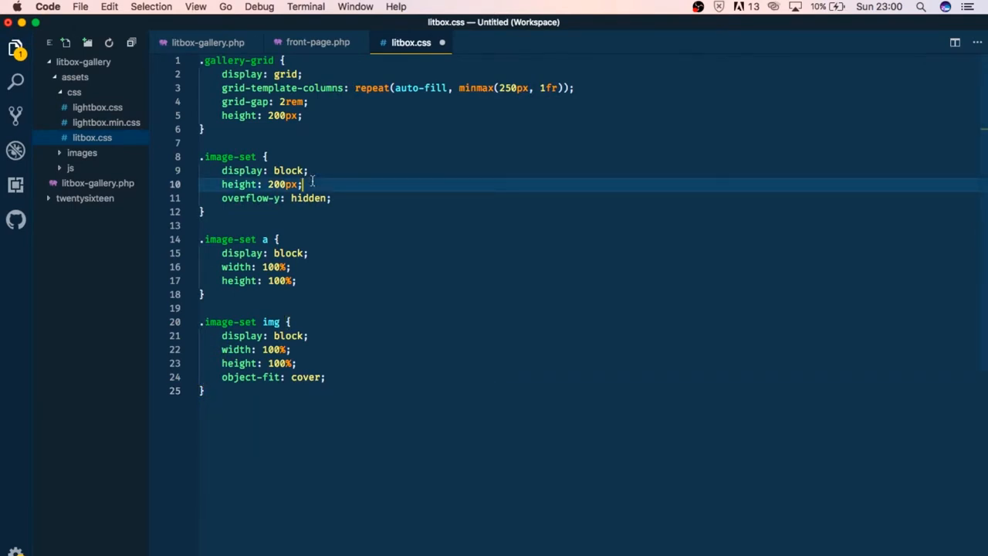
pyautogui.click(318, 41)
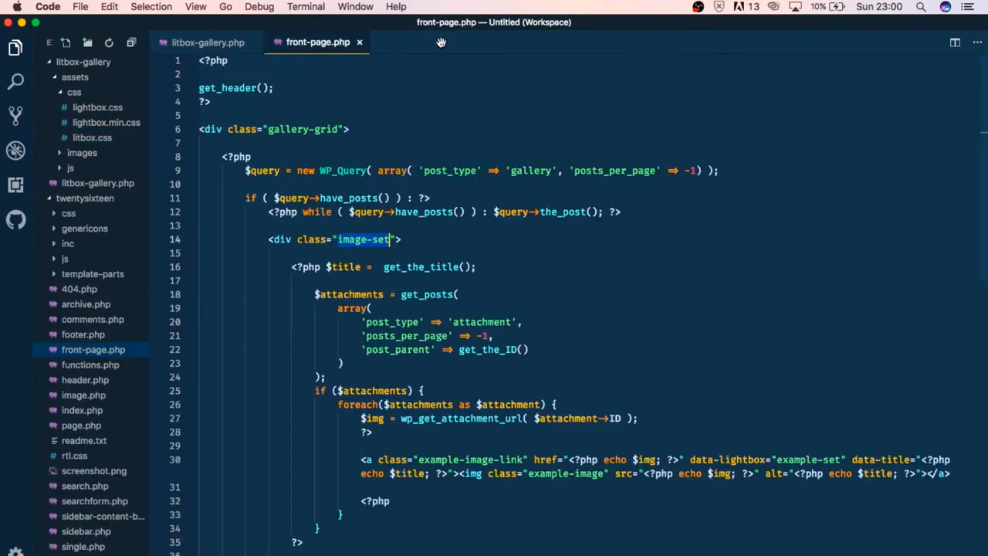
pyautogui.click(75, 91)
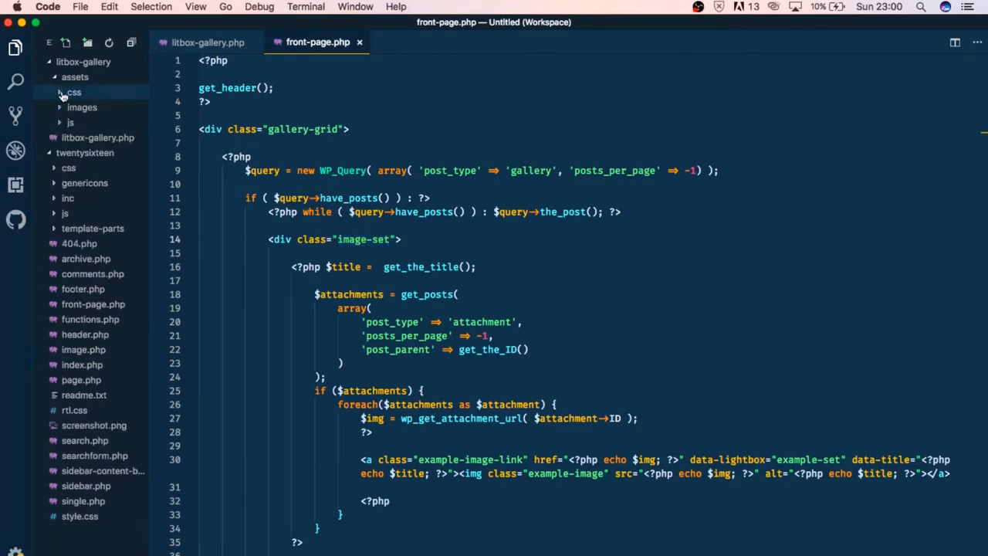
pyautogui.click(71, 92)
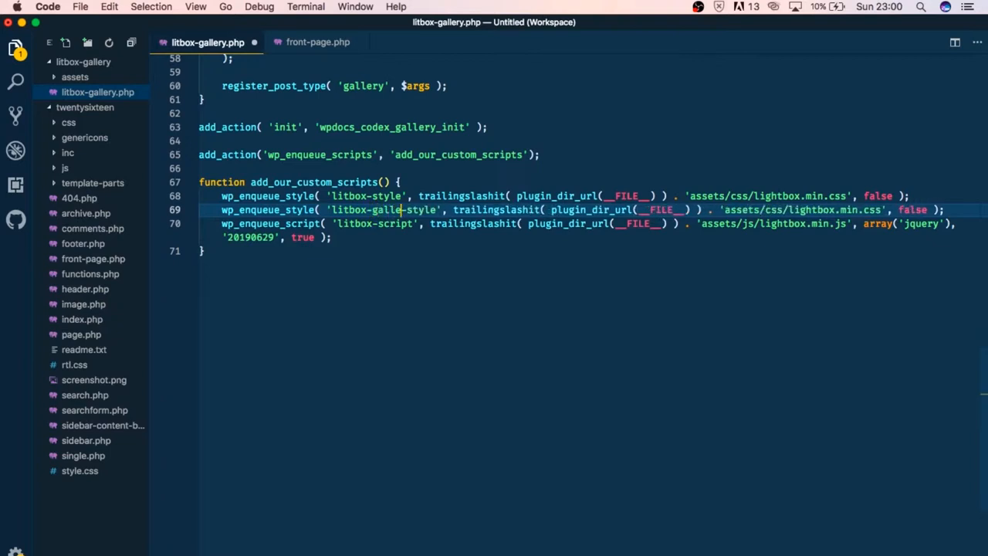
# Point the 'litbox-gallery-style' enqueue at assets/css/litbox.css and reveal the file under assets/css.
pyautogui.write('ry')
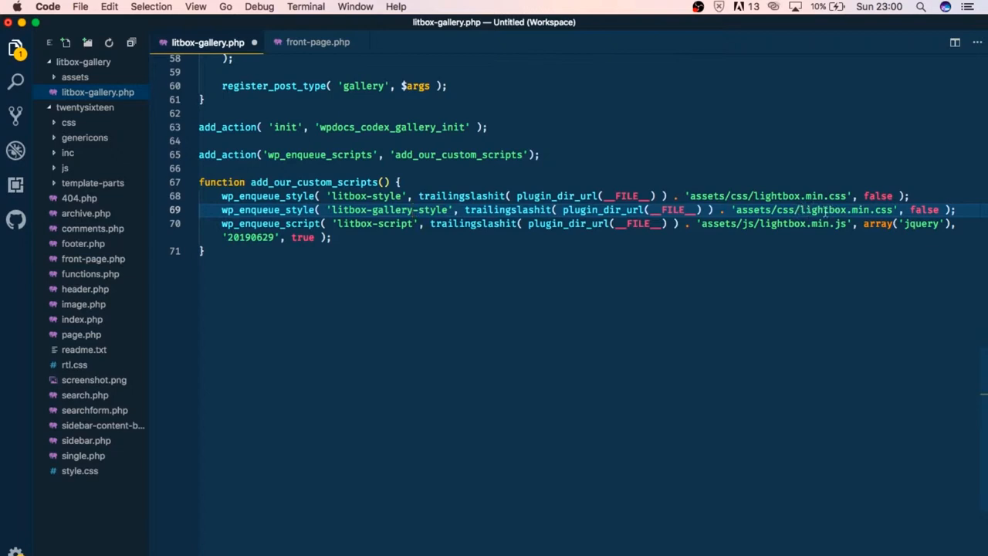
pyautogui.click(873, 210)
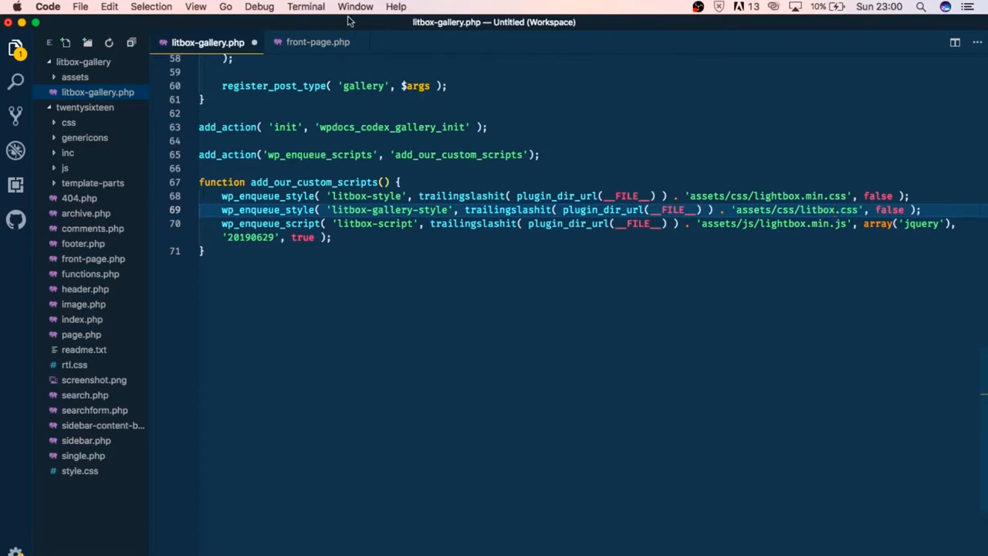
pyautogui.click(74, 77)
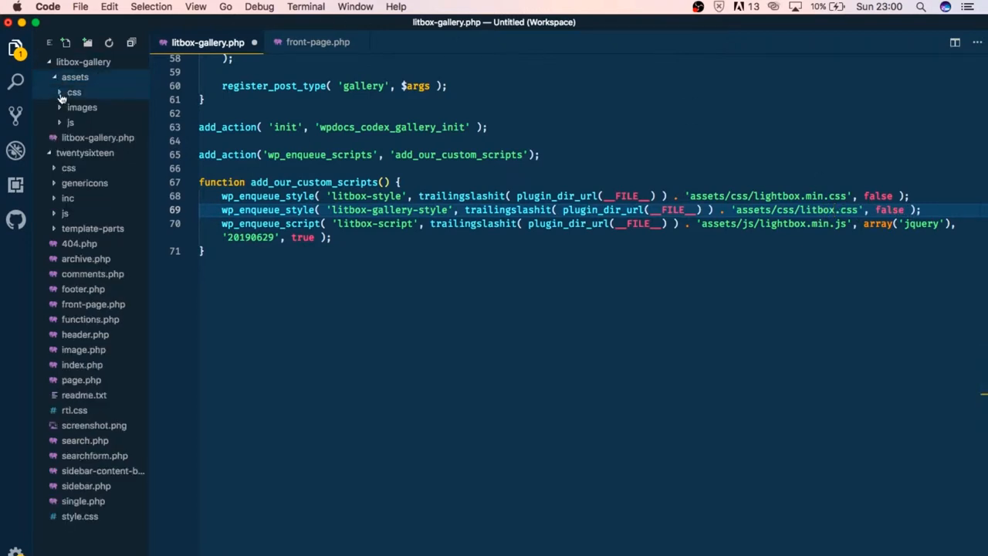
pyautogui.click(74, 93)
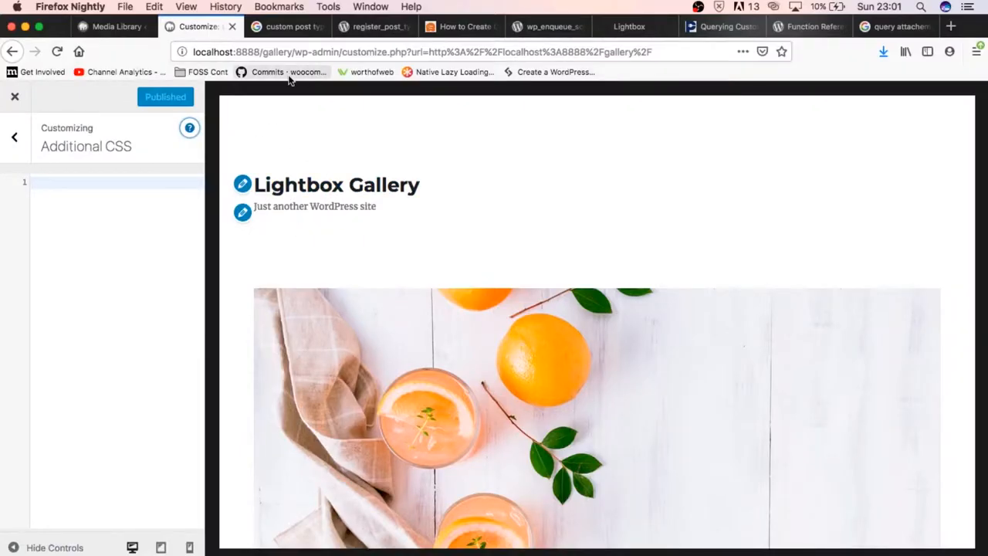
# Leave the Customizer for the live front page and open the Food Items gallery in the lightbox.
pyautogui.click(463, 52)
pyautogui.write('localhost:8888/gallery/')
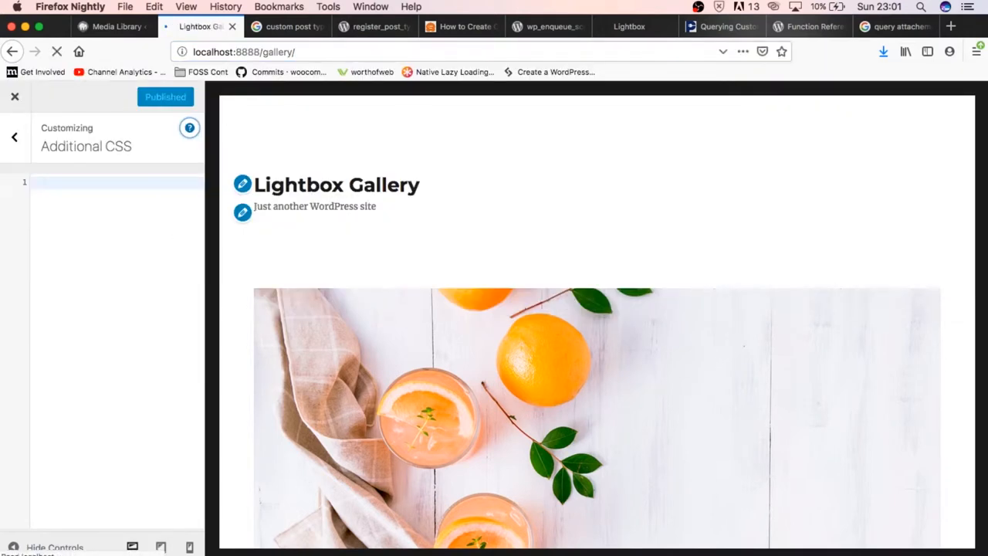
pyautogui.click(14, 95)
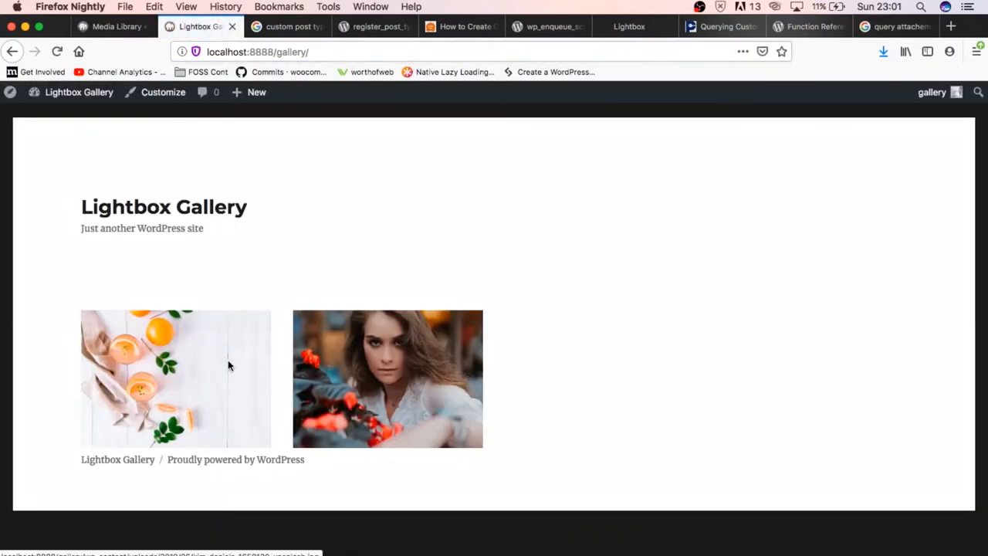
pyautogui.click(176, 379)
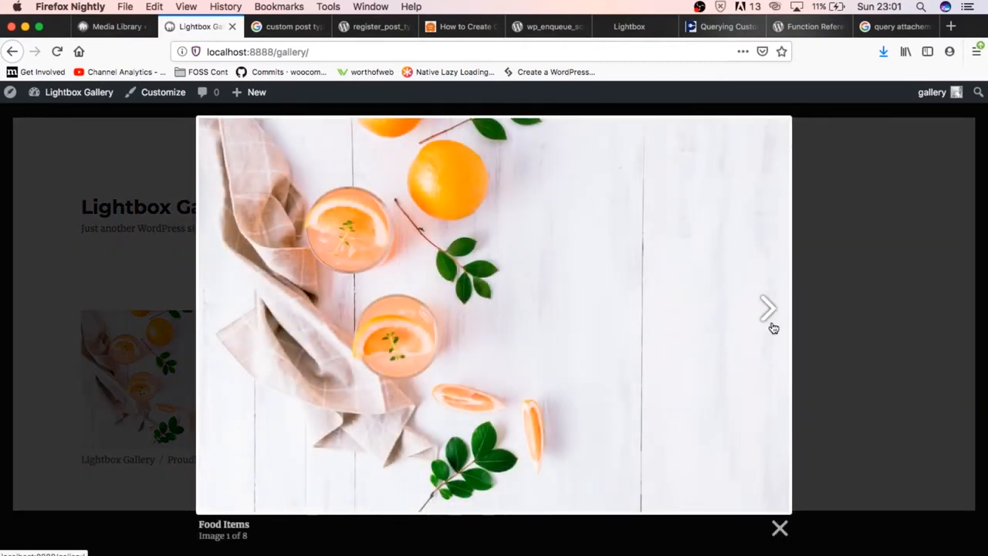
# Advance the lightbox through the album to Image 8 of 8, then back to the Lightbox examples.
pyautogui.click(769, 309)
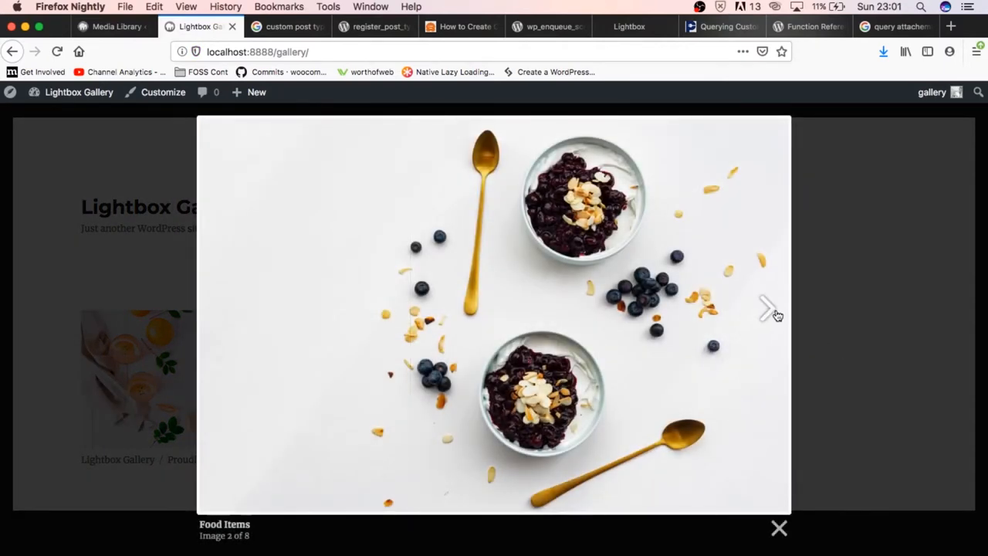
pyautogui.click(764, 307)
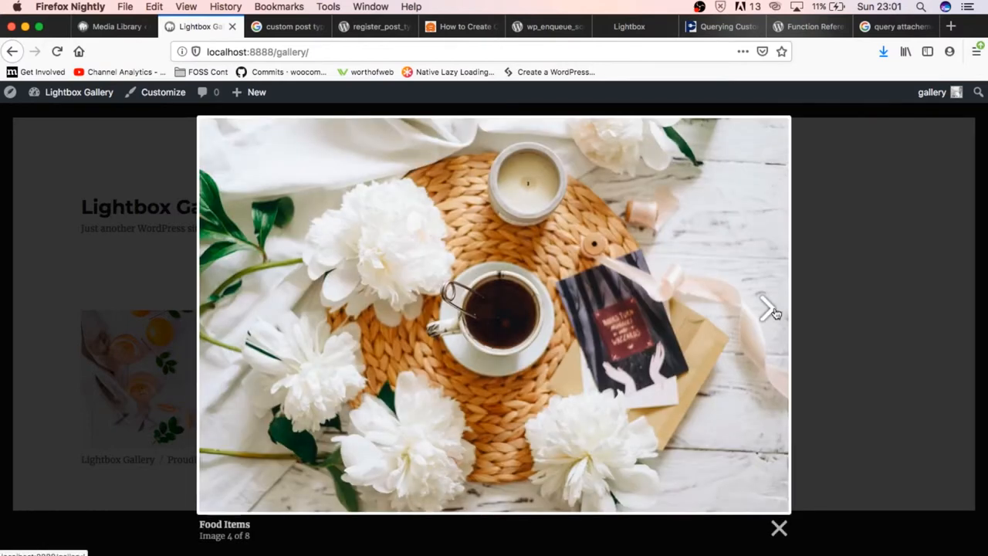
pyautogui.click(765, 308)
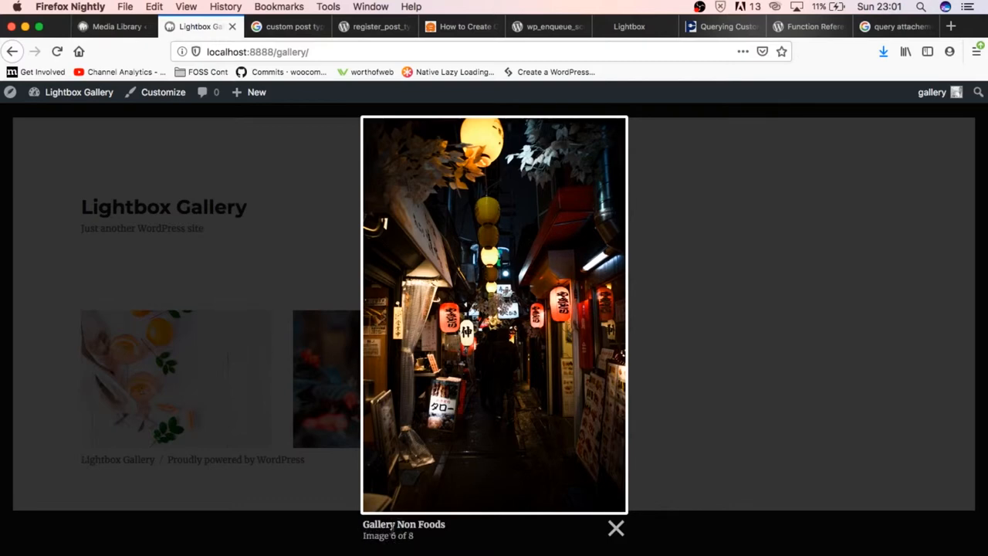
pyautogui.click(615, 528)
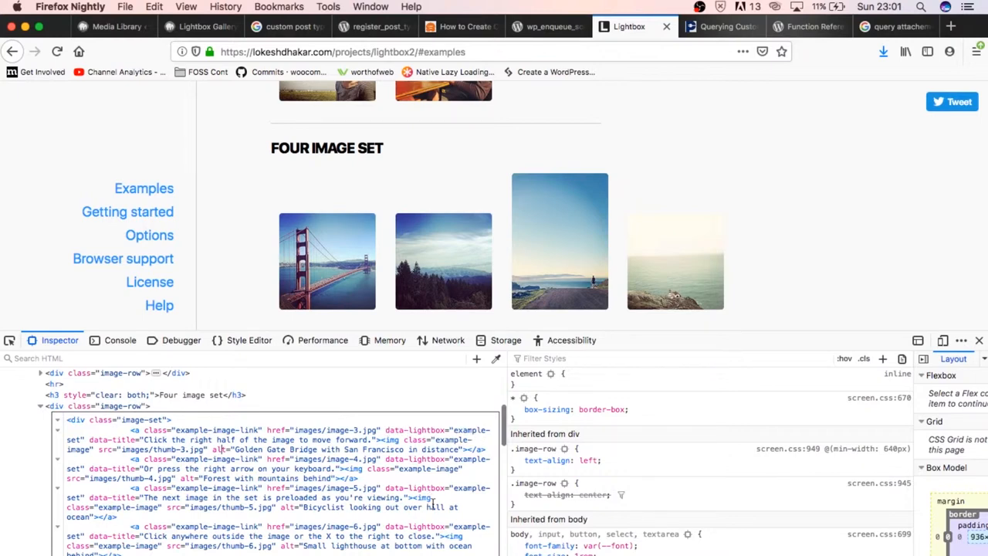
# Scroll the Lightbox2 docs through Getting Started to the Initialize with HTML section.
pyautogui.scroll(-3)
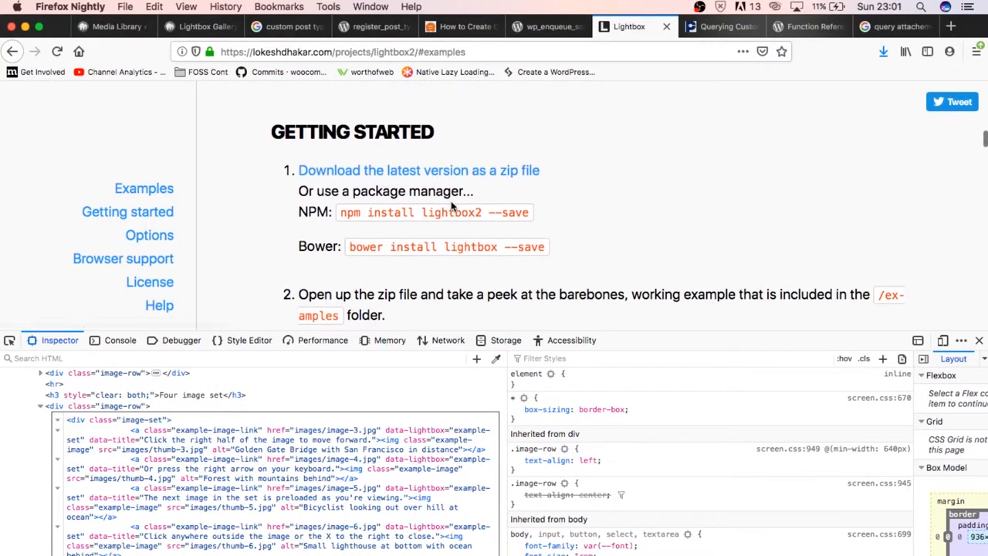
pyautogui.scroll(-3)
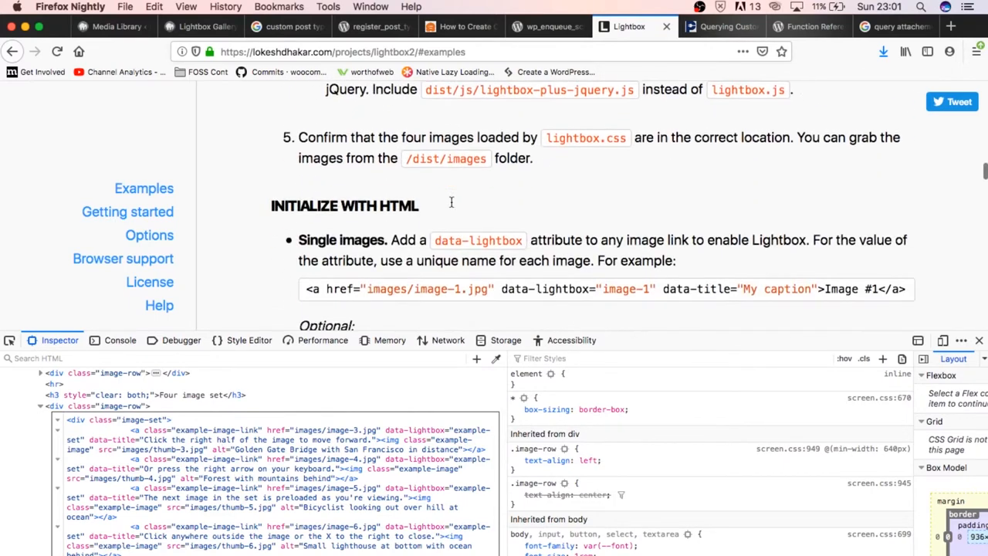
pyautogui.scroll(-3)
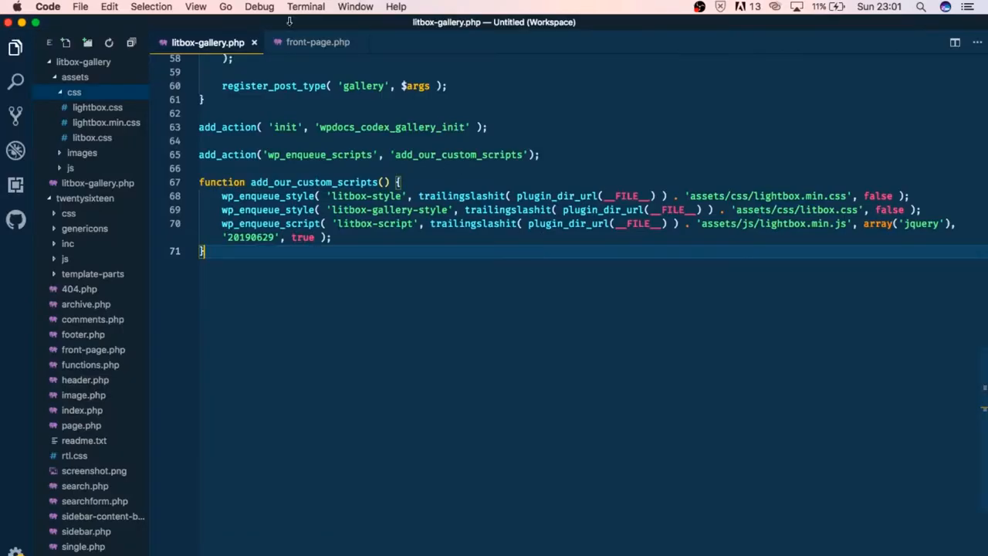
# Change front-page.php's data-lightbox value from the shared album name to 'gallery-' per post.
pyautogui.click(318, 42)
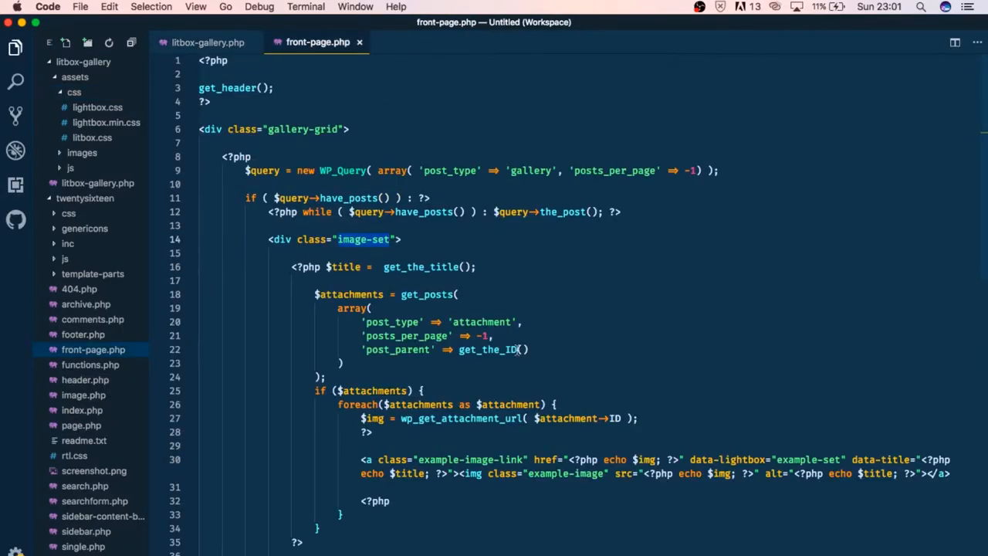
pyautogui.scroll(-3)
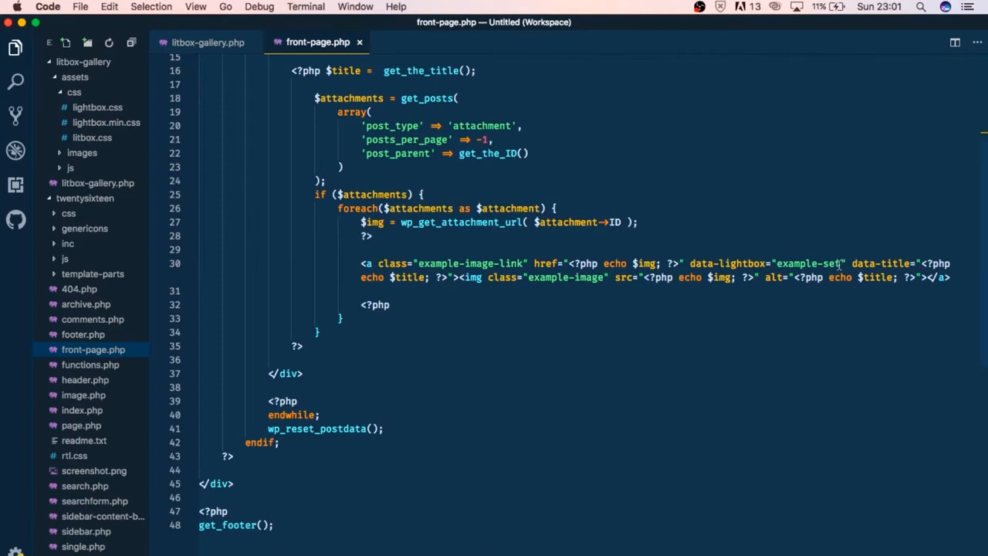
pyautogui.doubleClick(809, 262)
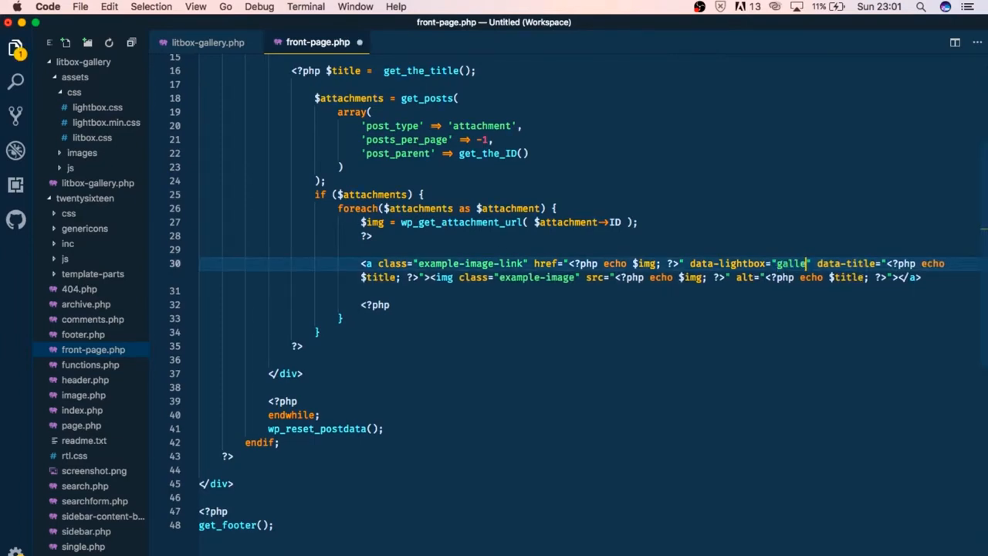
pyautogui.write('ry-')
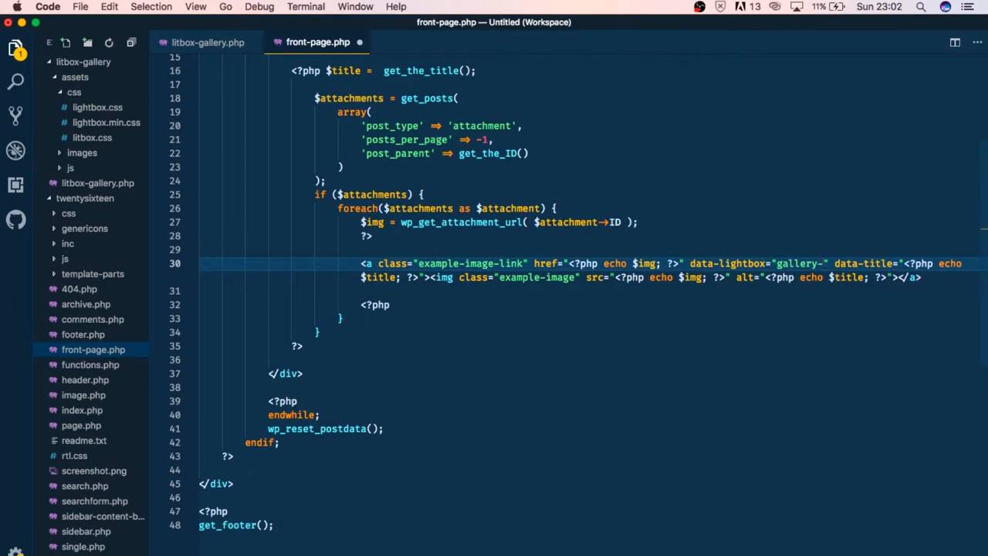
# Add $id = get_the_ID(); inside the loop so each gallery gets its own lightbox album.
pyautogui.scroll(-3)
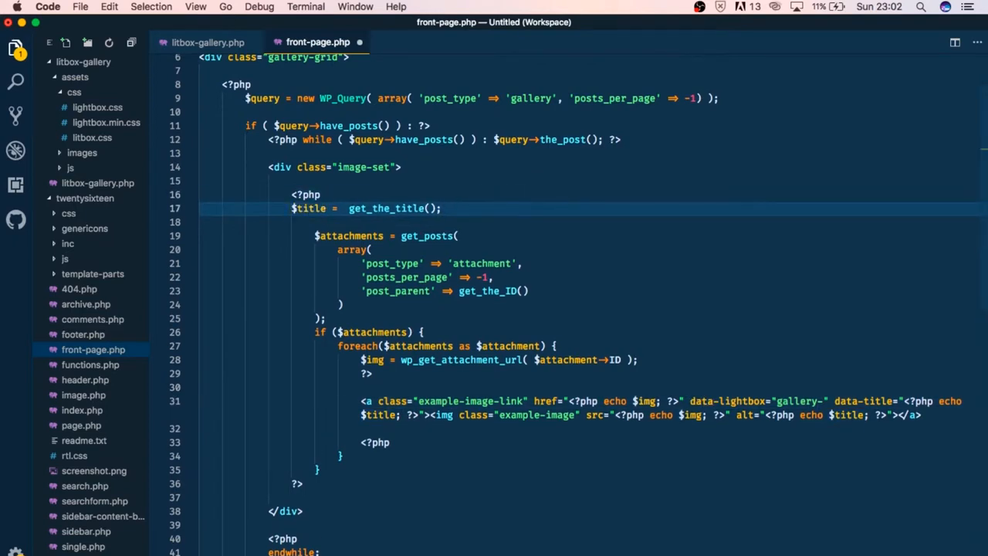
pyautogui.write('$title = get_the_title();')
pyautogui.write('$id =  get_the_();')
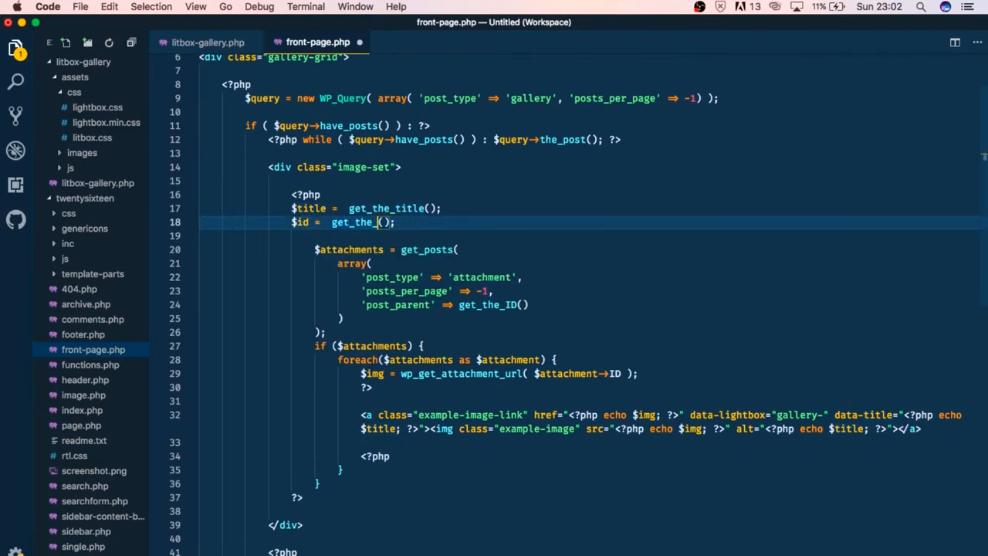
pyautogui.write('ID')
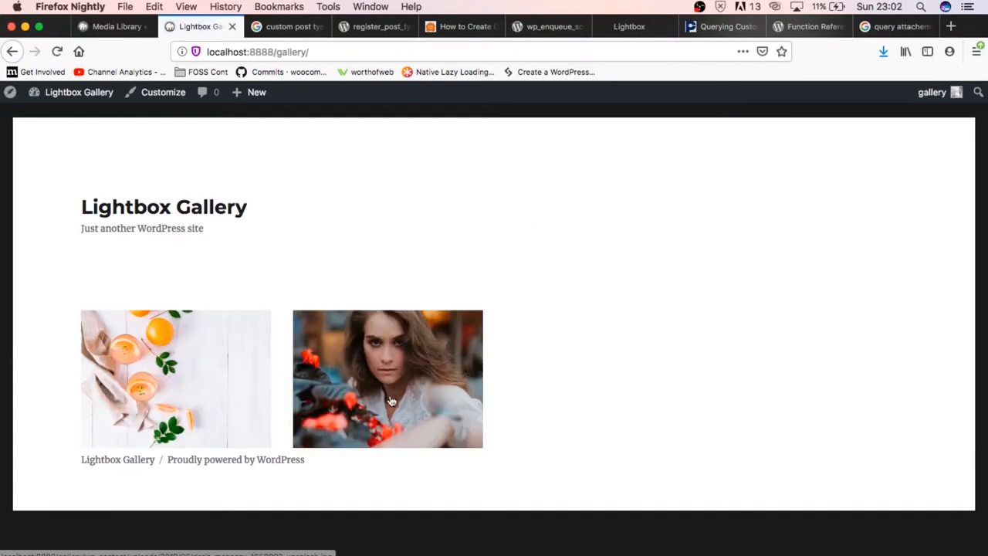
pyautogui.click(386, 379)
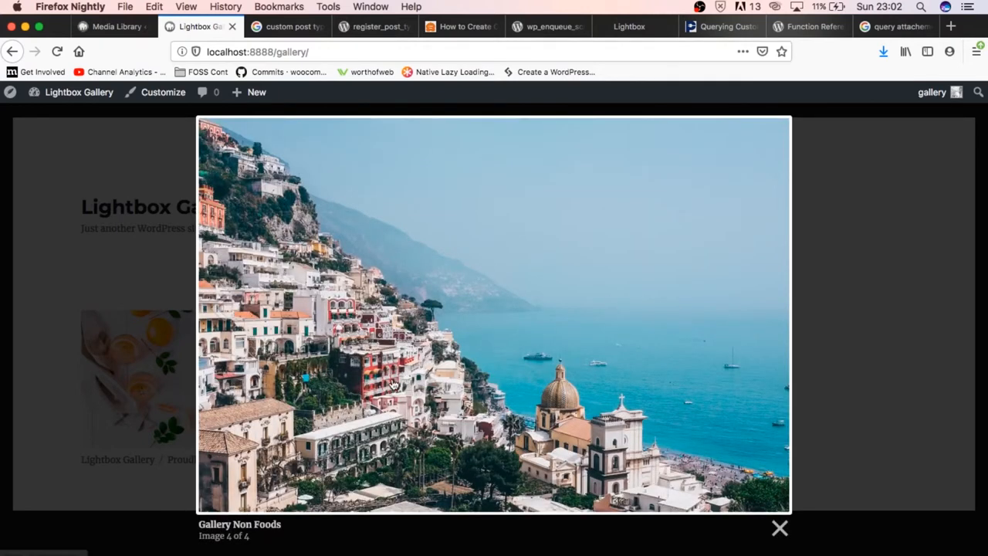
pyautogui.moveTo(888, 274)
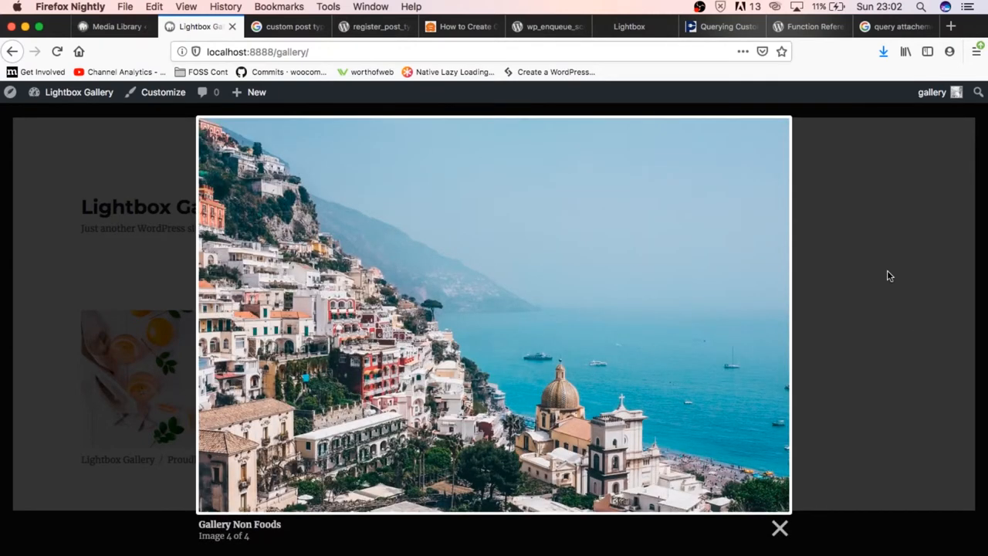
pyautogui.click(778, 528)
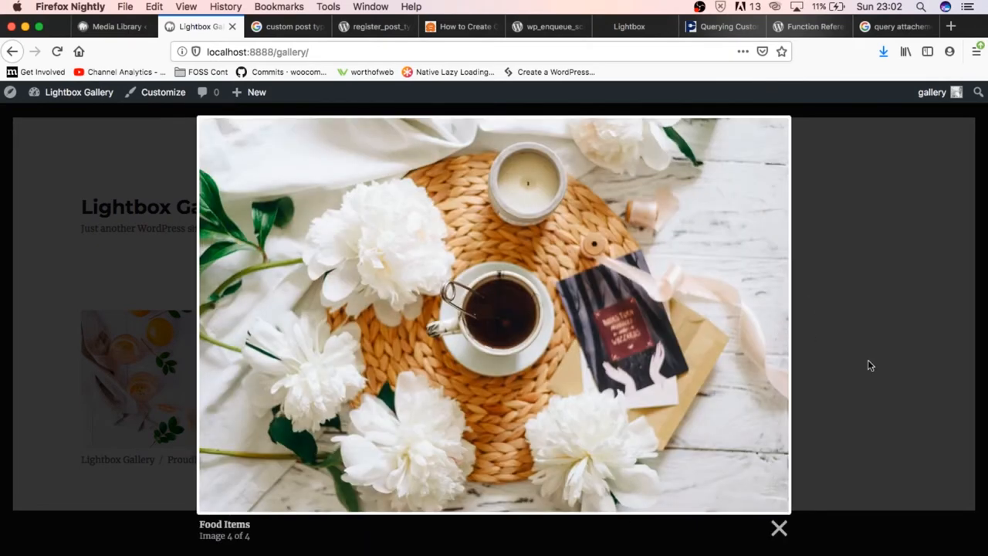
pyautogui.click(778, 528)
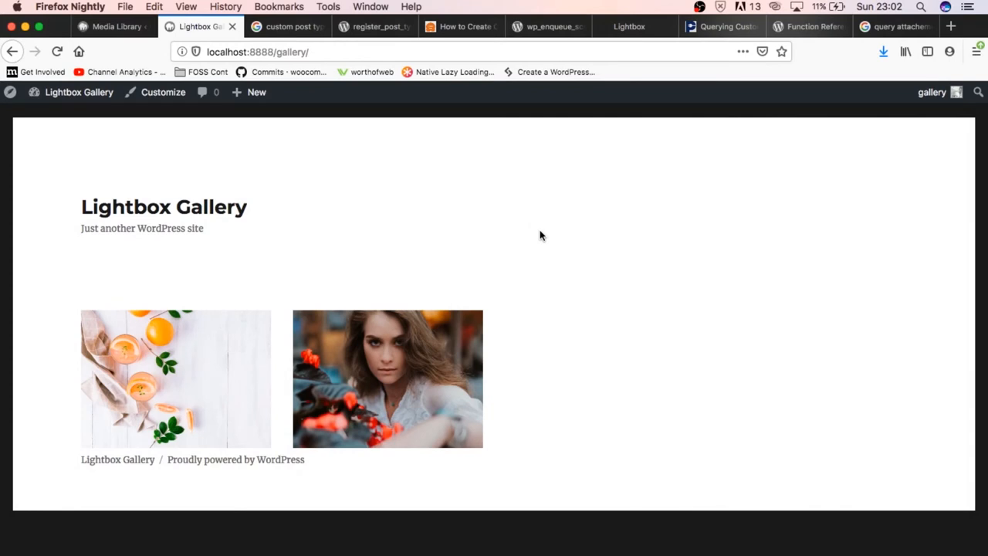
# Start a new gallery post titled 'Gallery Three' and bring up its media picker.
pyautogui.click(111, 26)
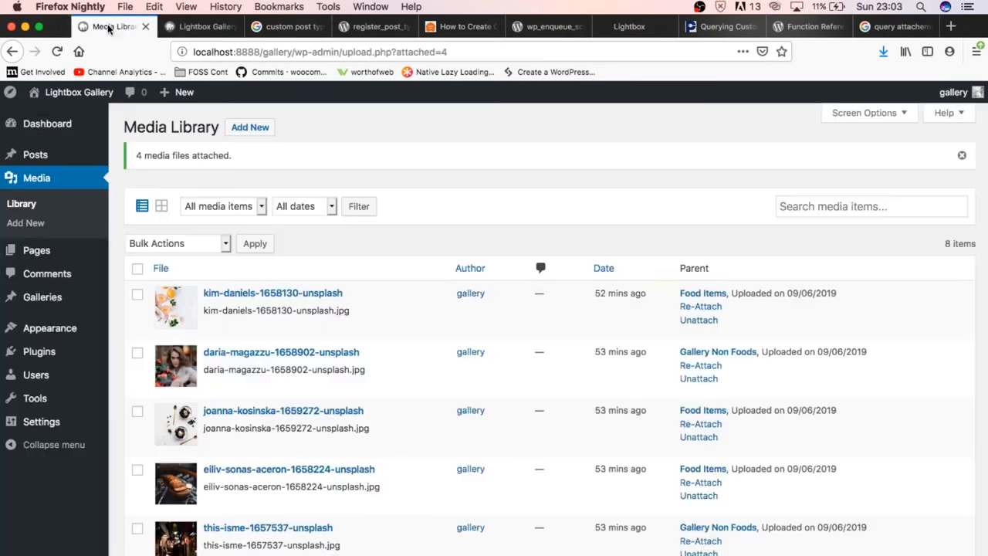
pyautogui.moveTo(43, 297)
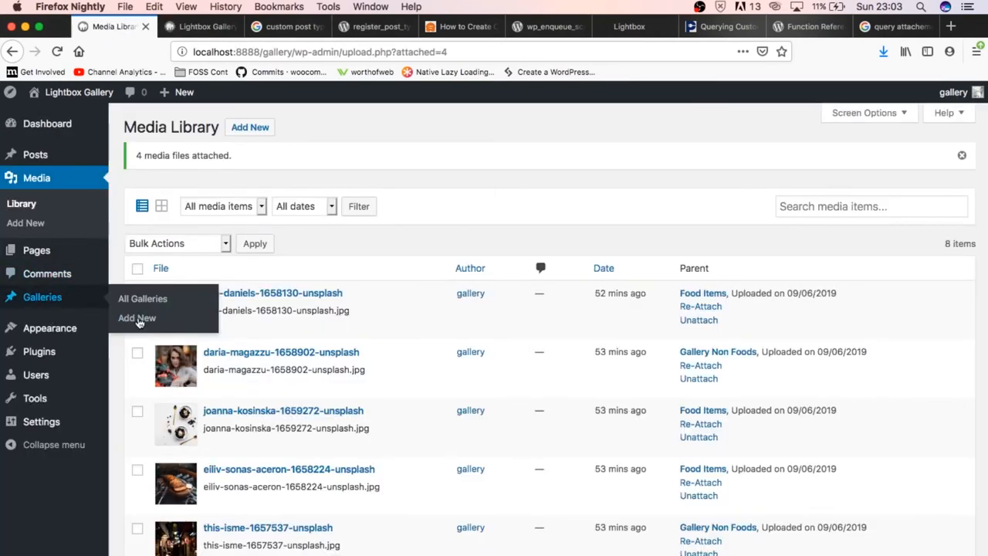
pyautogui.click(135, 318)
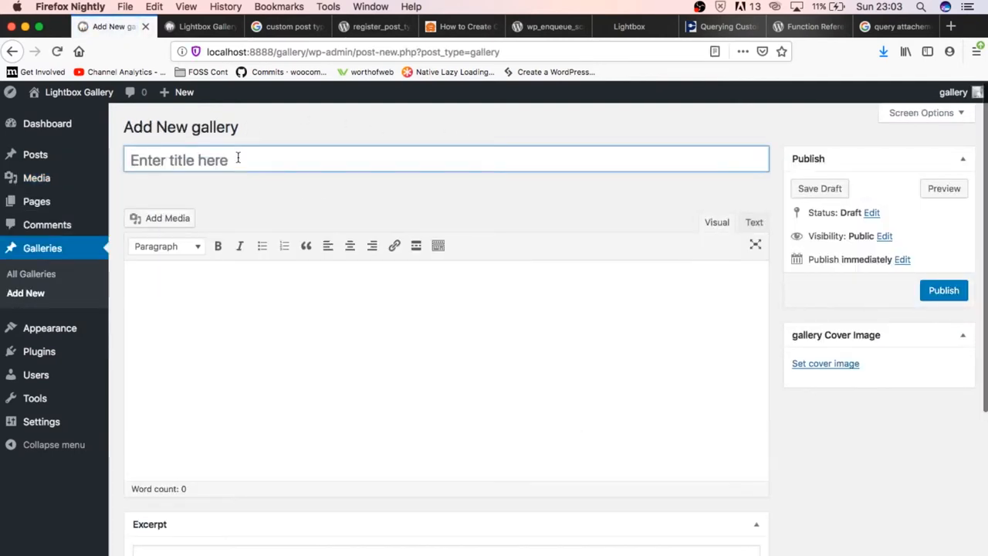
pyautogui.write('Gallery Three')
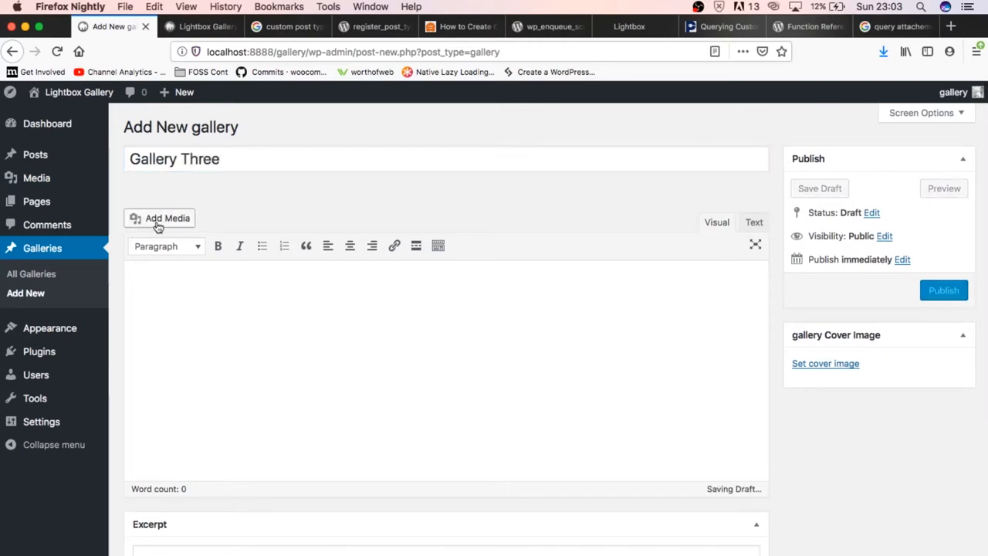
pyautogui.click(161, 218)
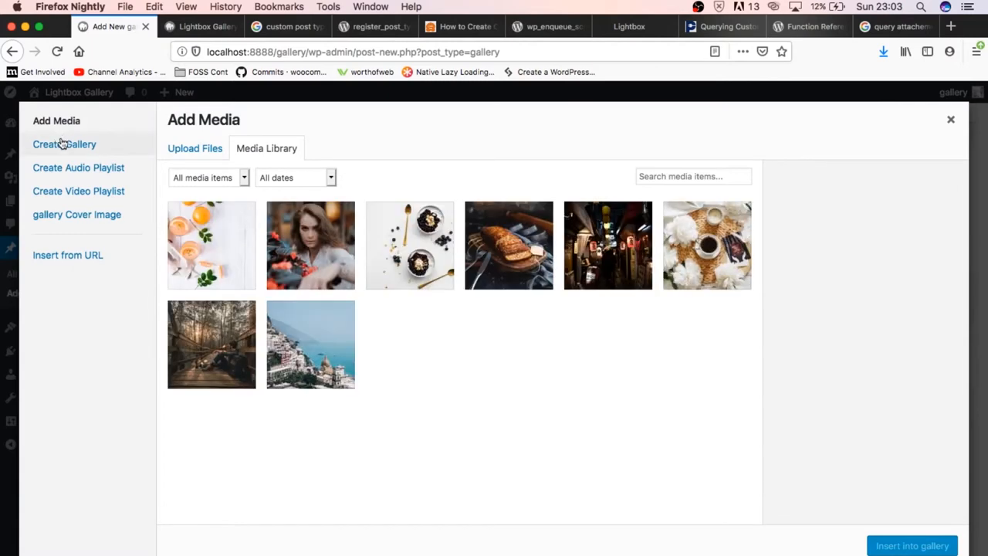
# Upload four new photos via Create Gallery and insert them as a gallery into Gallery Three.
pyautogui.click(65, 145)
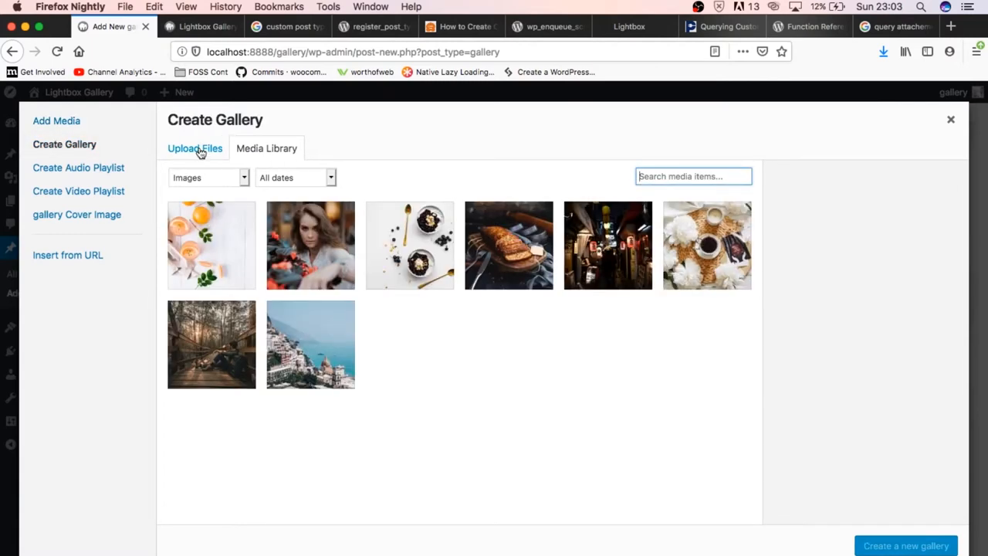
pyautogui.click(195, 148)
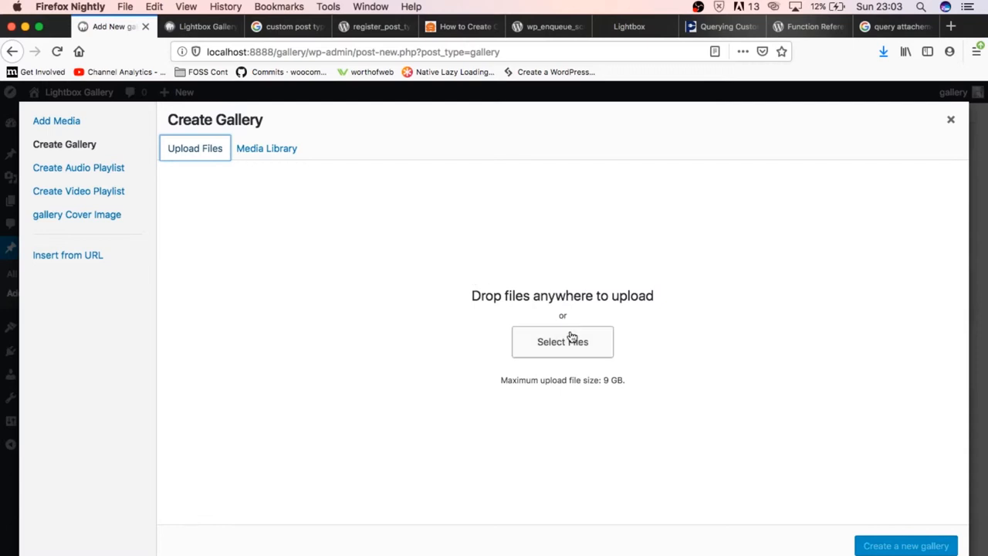
pyautogui.click(562, 341)
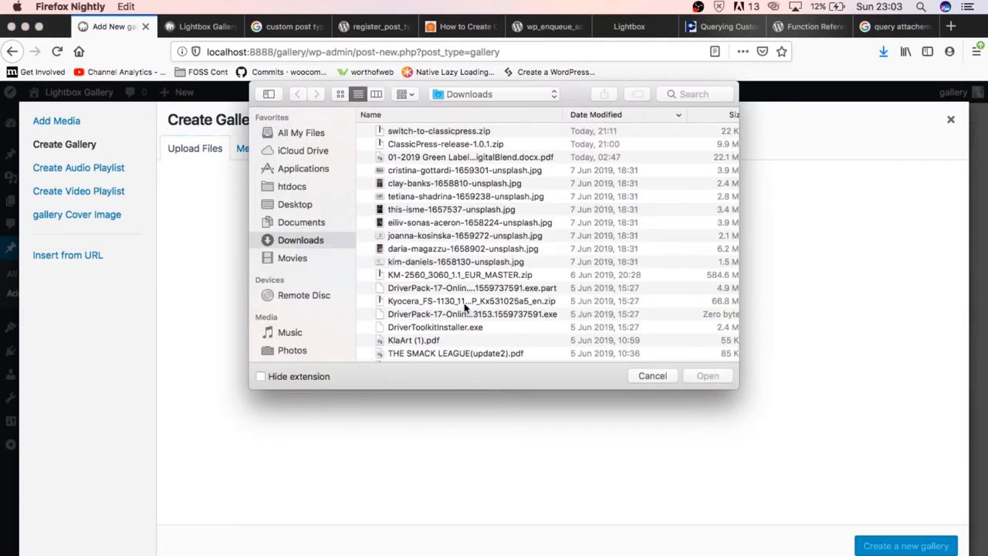
pyautogui.scroll(-3)
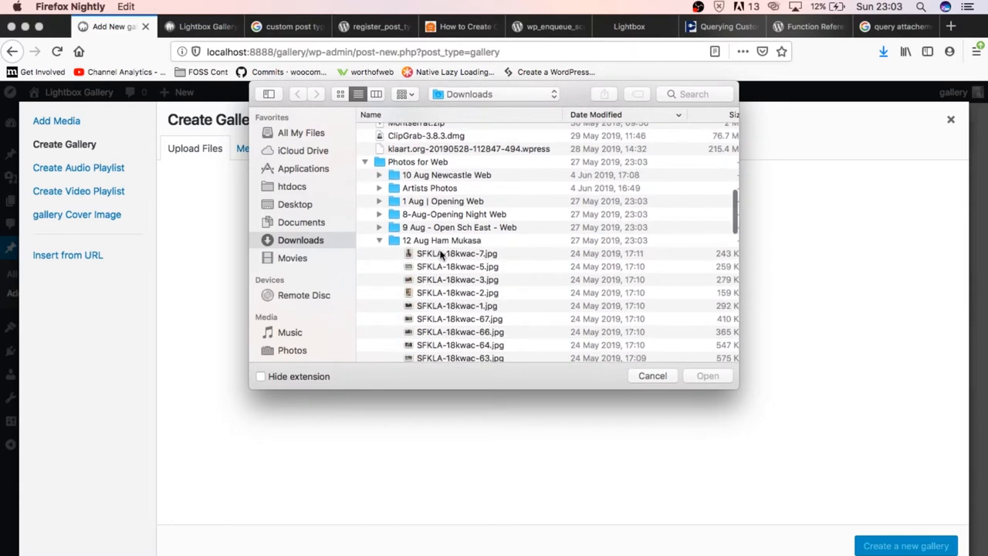
pyautogui.click(456, 292)
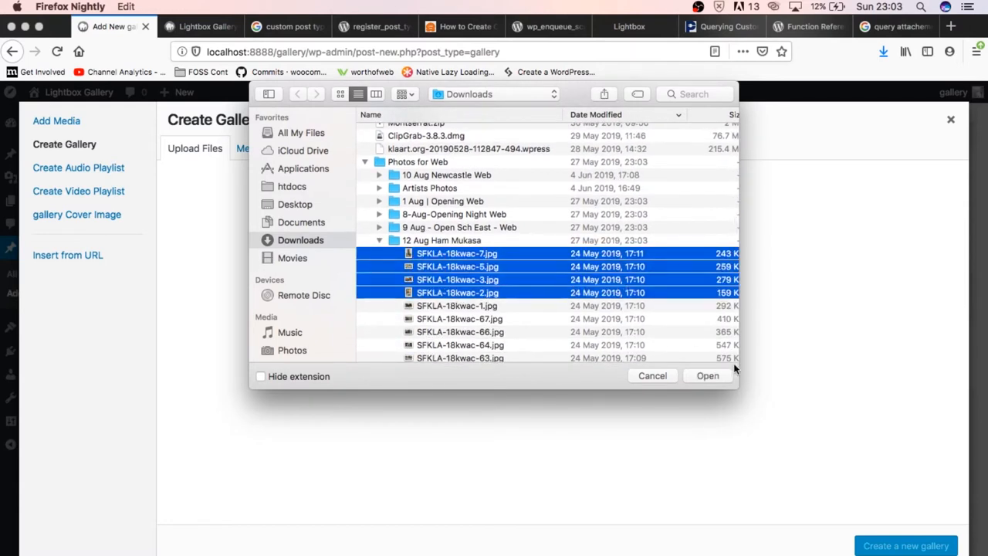
pyautogui.click(707, 375)
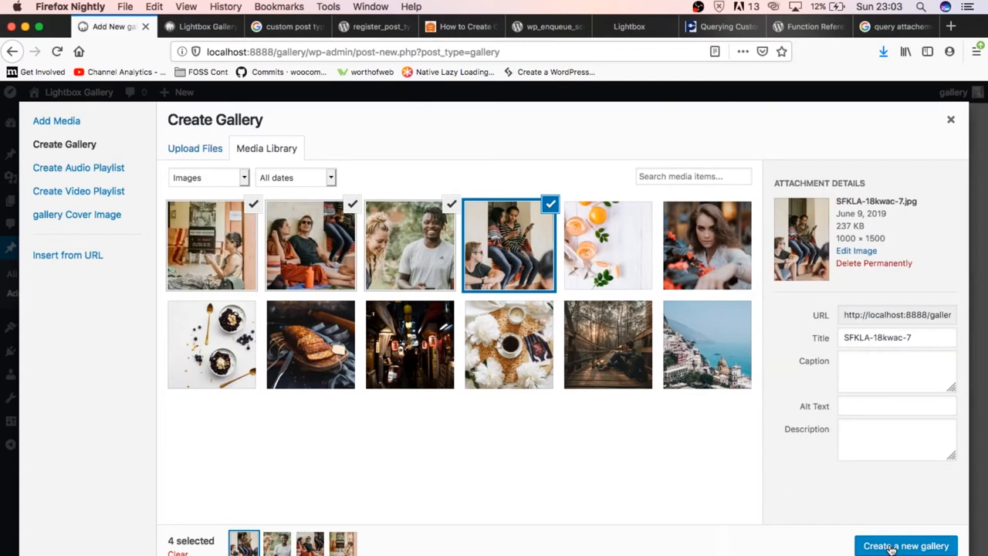
pyautogui.click(905, 546)
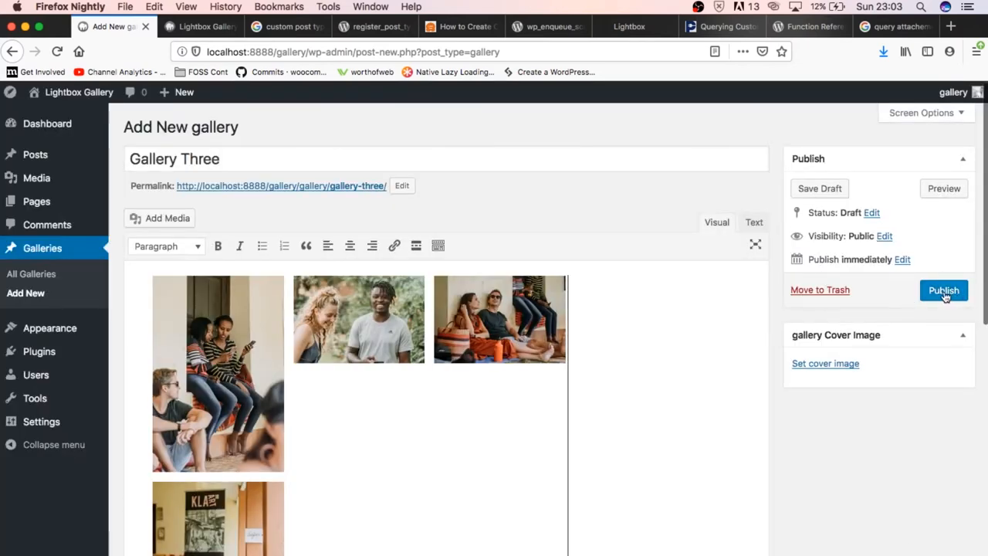
# Publish Gallery Three and reload the live front page to see a third gallery tile.
pyautogui.click(943, 290)
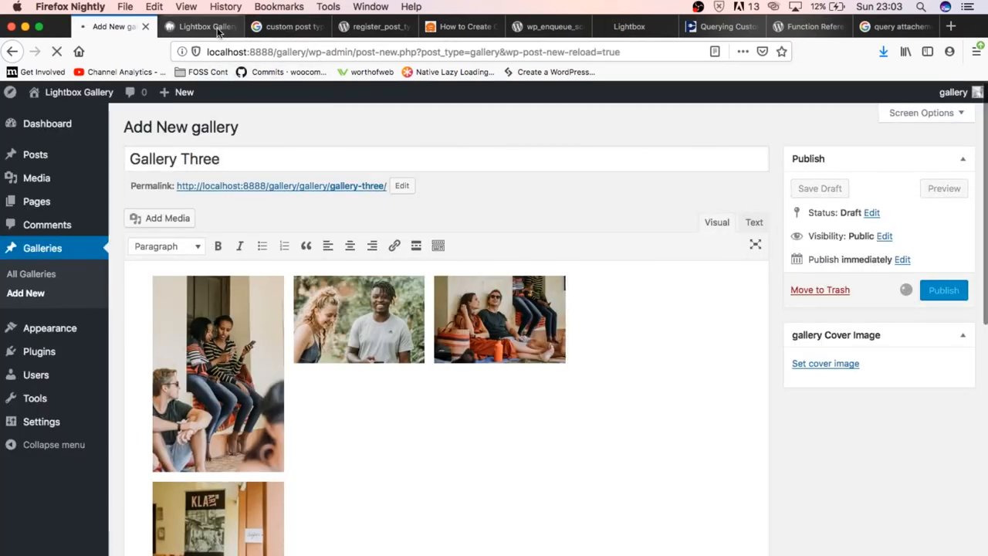
pyautogui.click(942, 290)
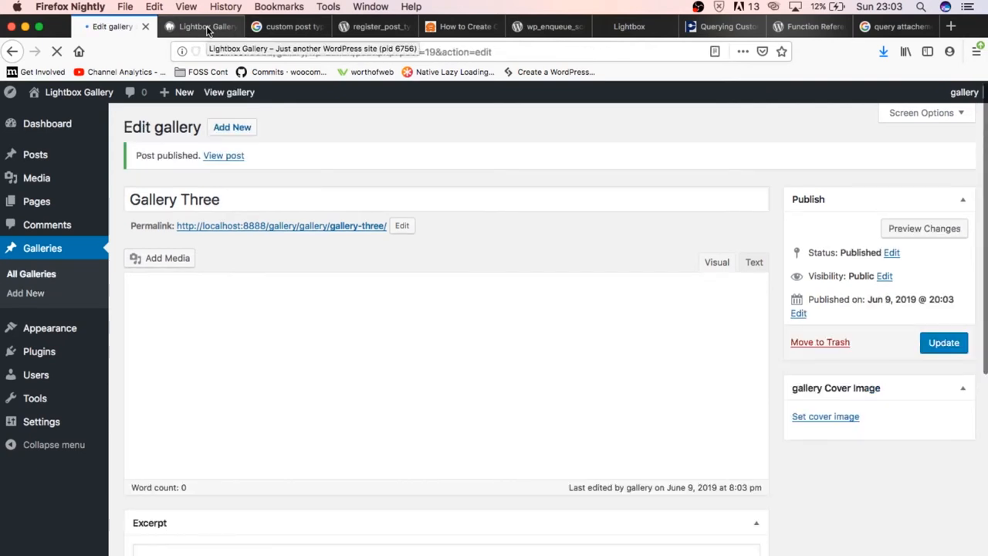
pyautogui.click(201, 27)
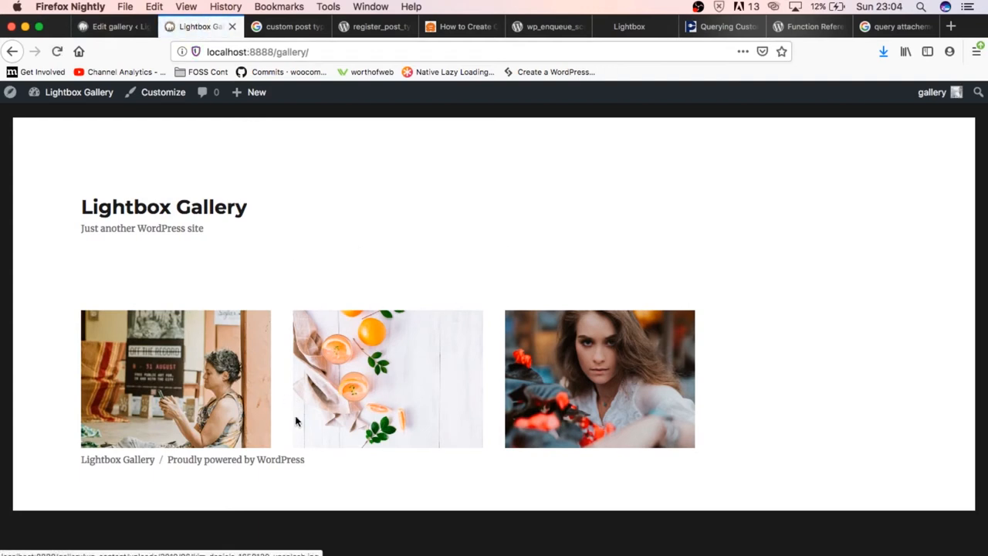
pyautogui.moveTo(605, 352)
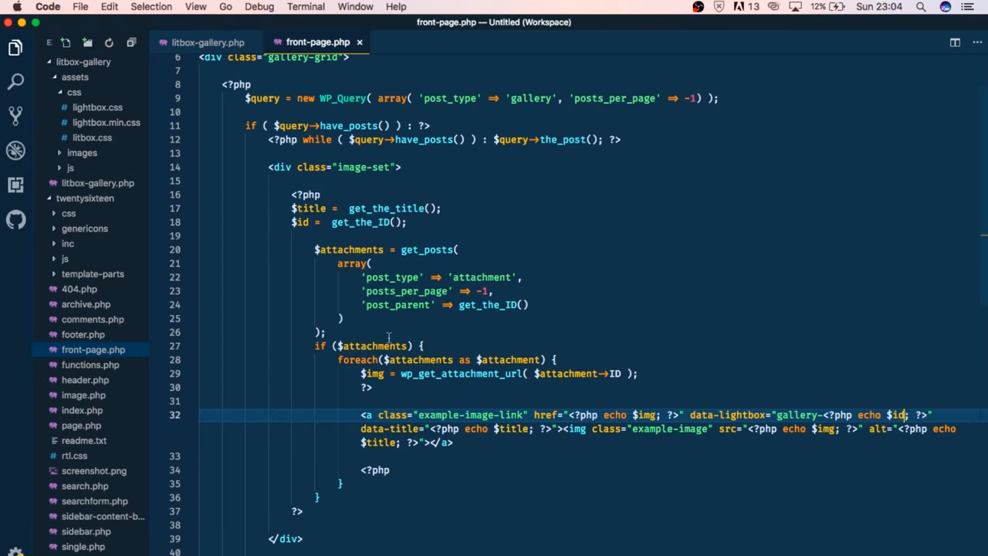
pyautogui.scroll(-3)
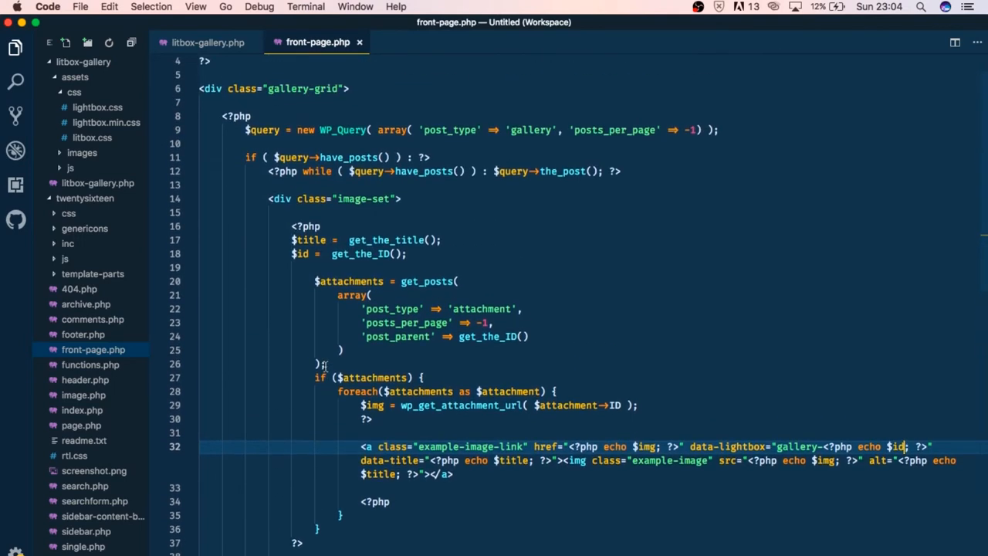
pyautogui.moveTo(475, 358)
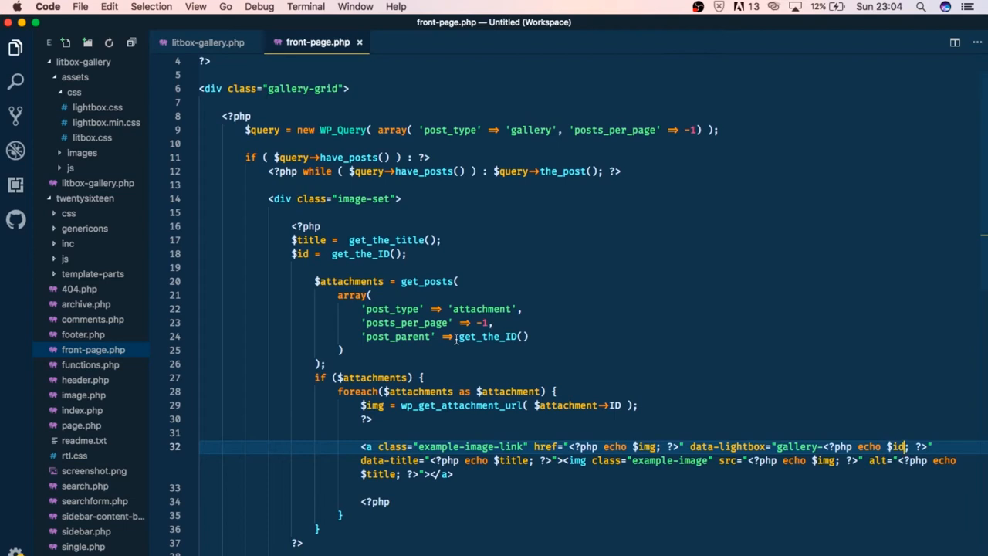
pyautogui.moveTo(323, 250)
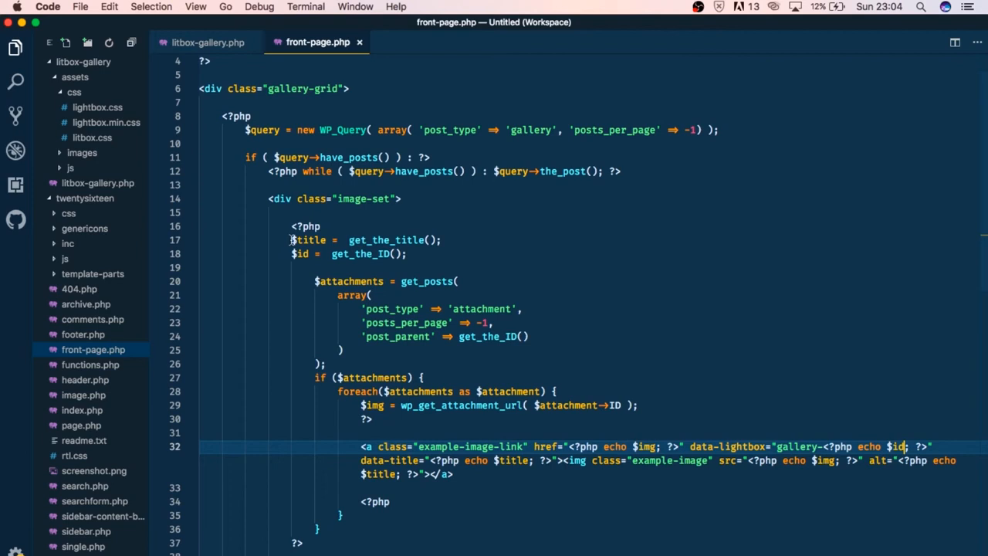
pyautogui.moveTo(371, 228)
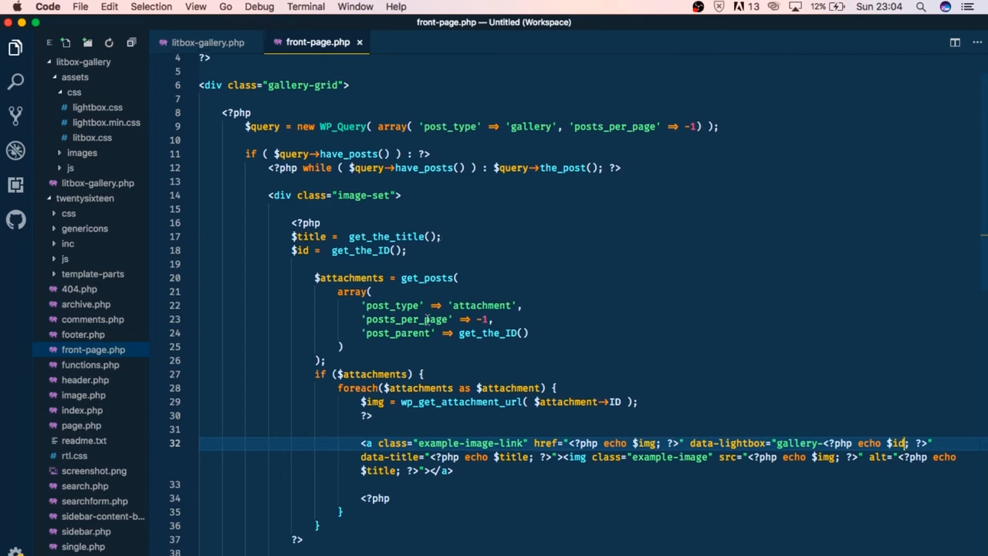
pyautogui.scroll(-3)
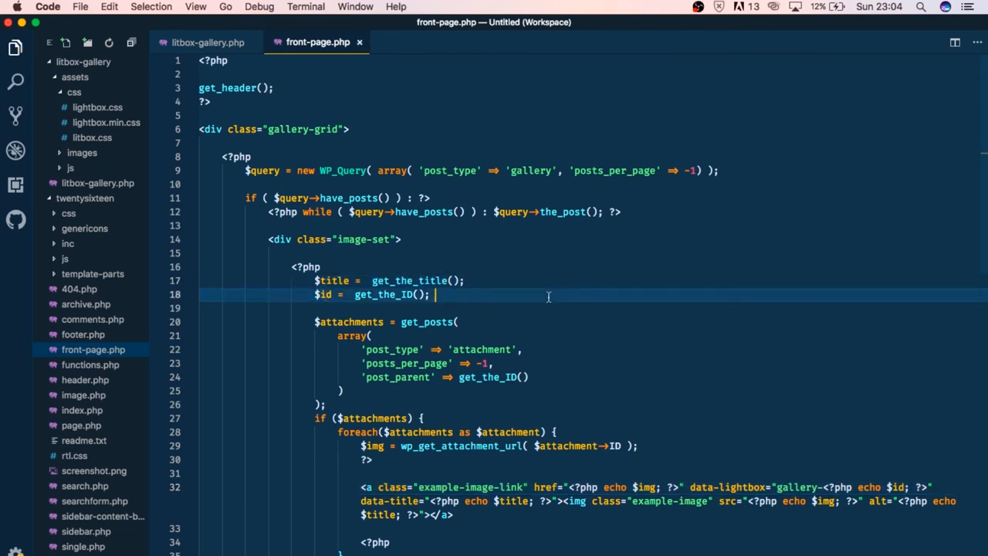
pyautogui.scroll(-3)
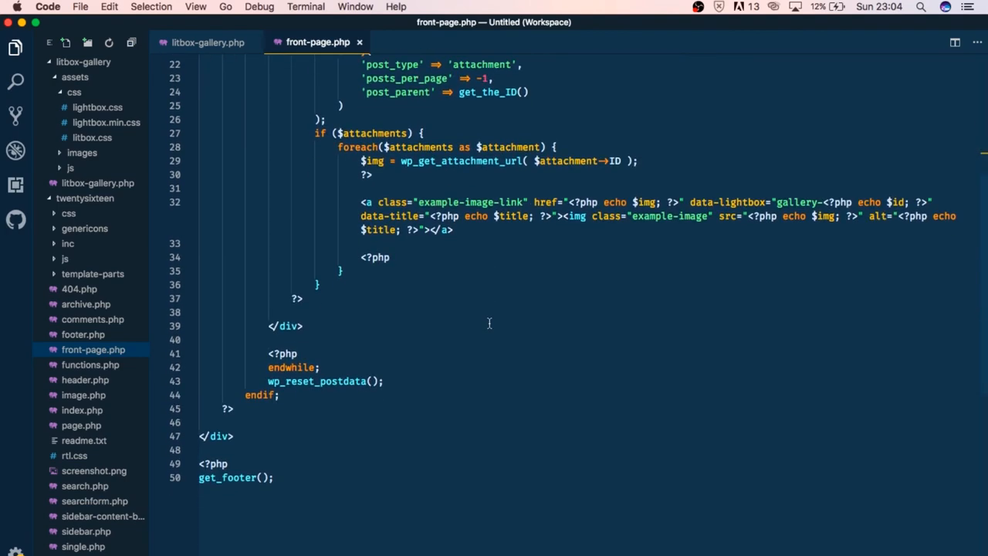
pyautogui.scroll(3)
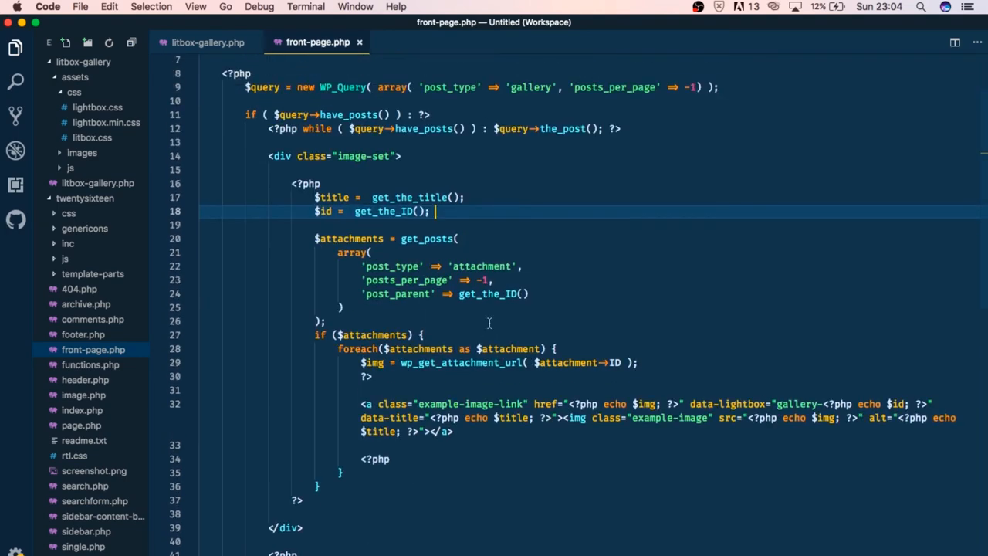